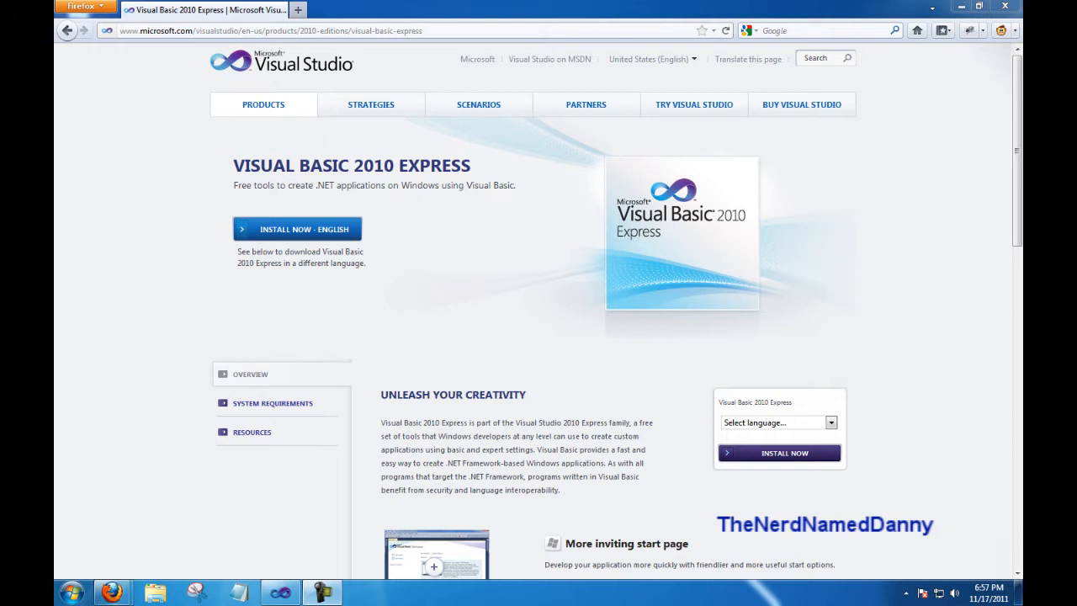
pyautogui.moveTo(660, 243)
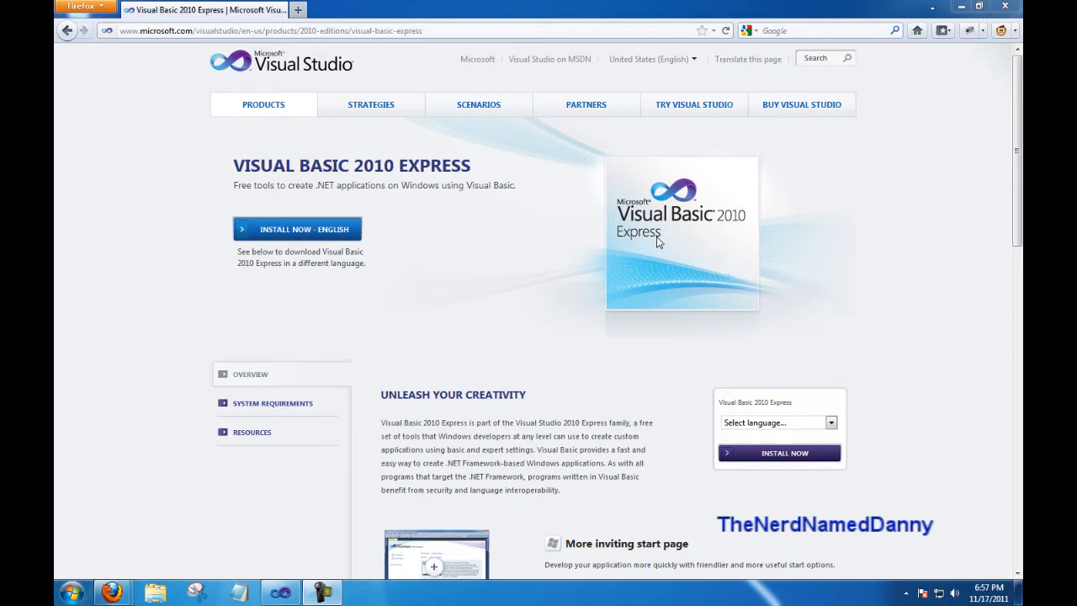
pyautogui.moveTo(599, 173)
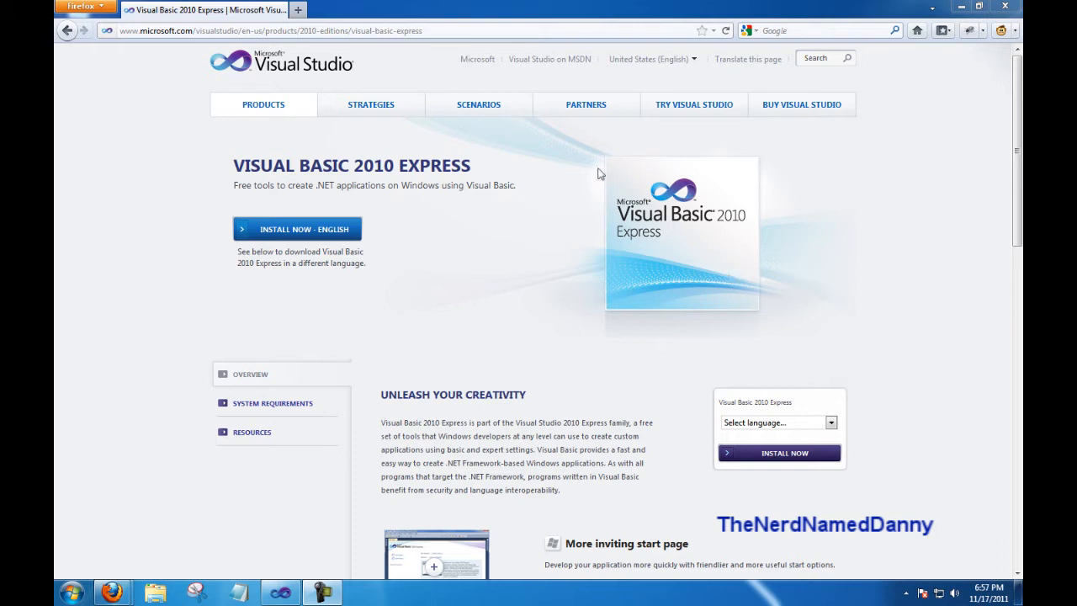
pyautogui.moveTo(593, 148)
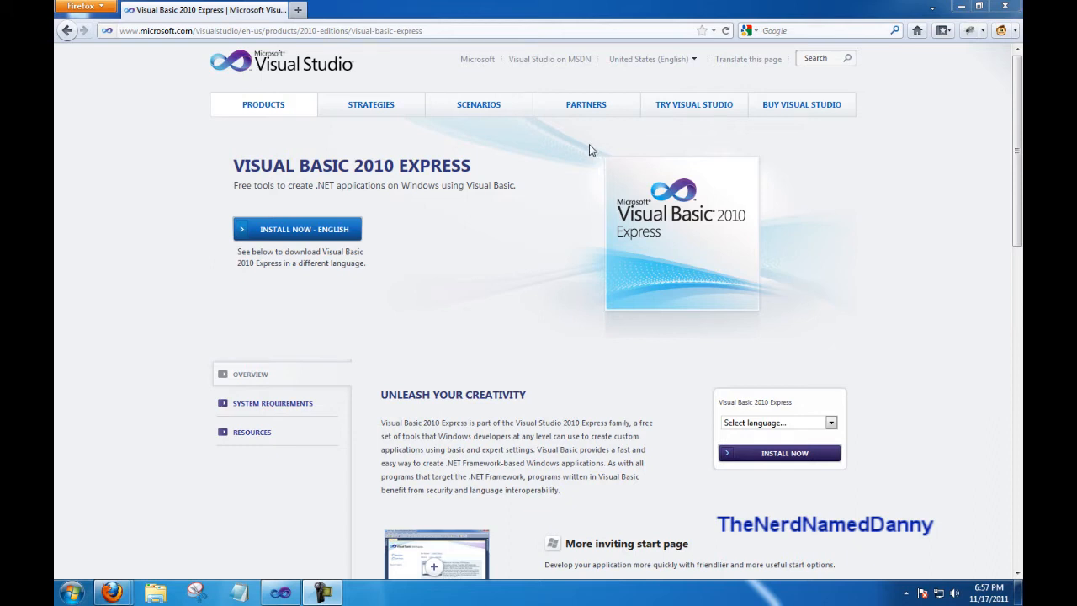
pyautogui.moveTo(340, 64)
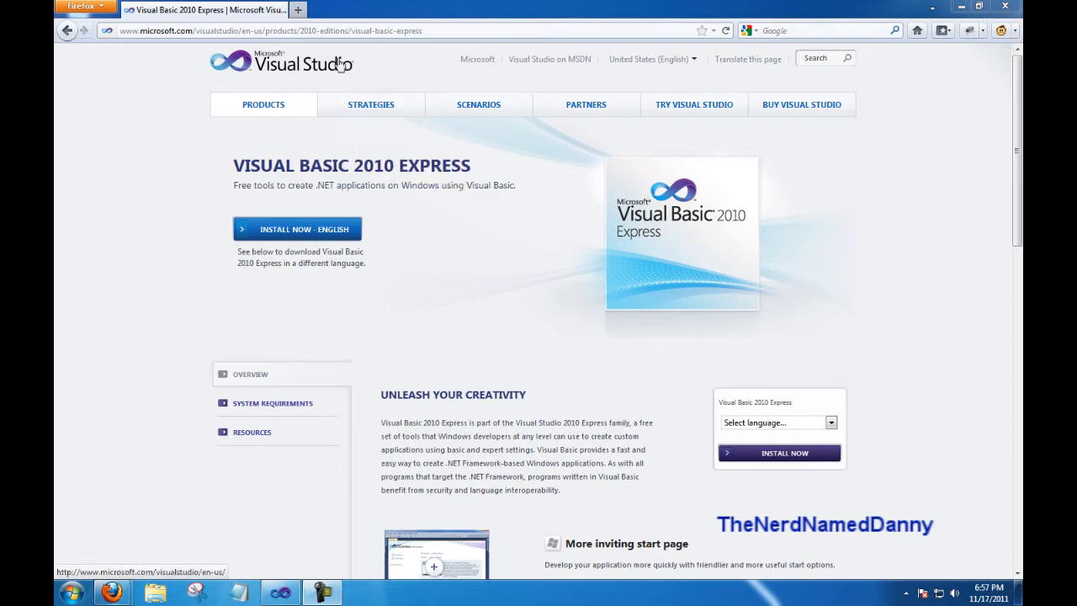
pyautogui.moveTo(234, 178)
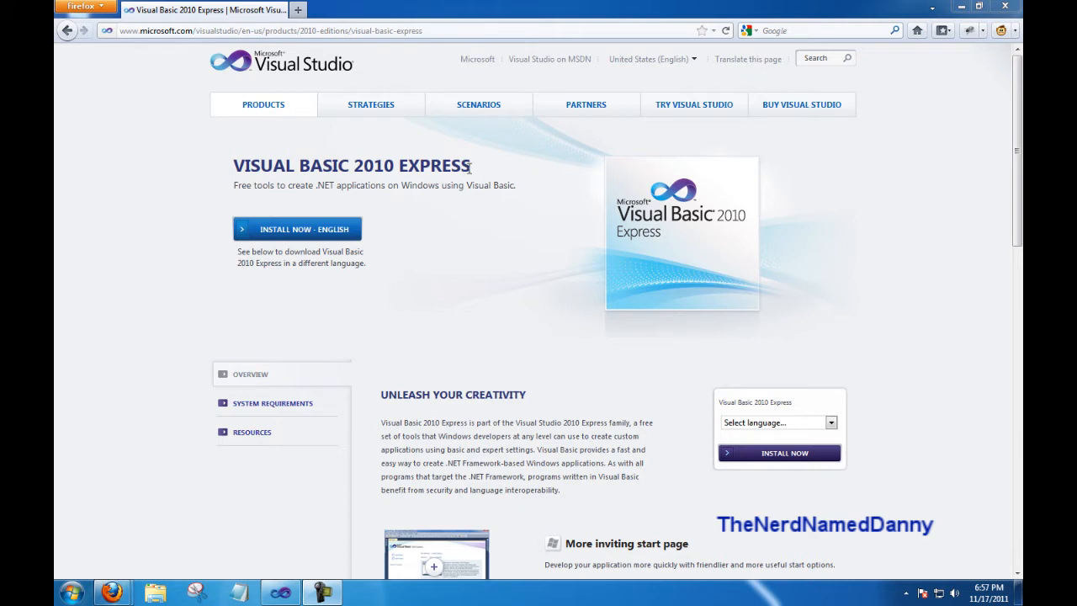
pyautogui.moveTo(436, 348)
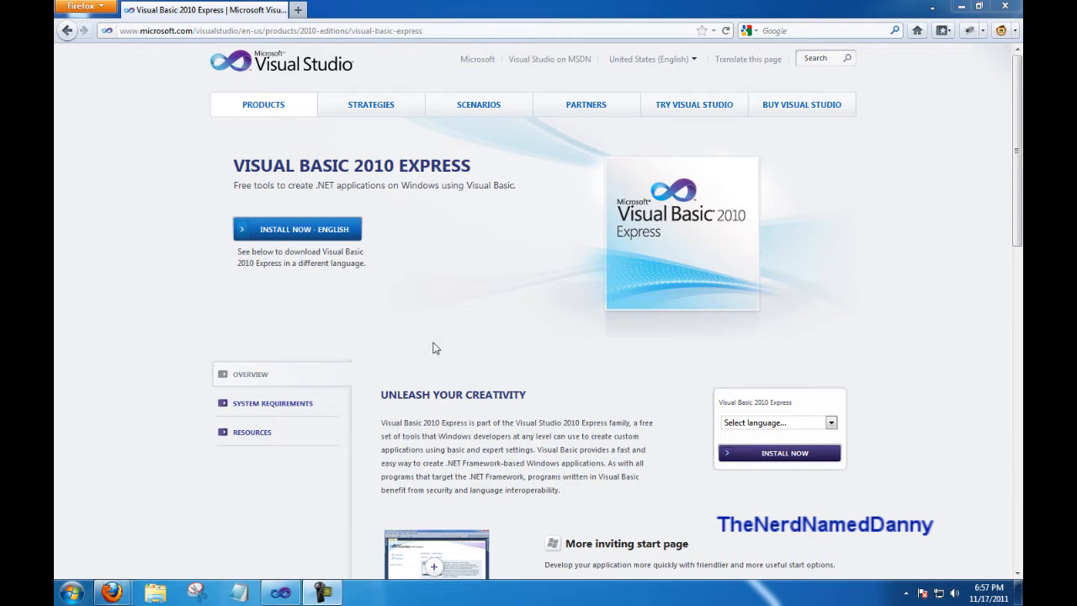
# Step: Switch from Firefox to Visual Studio 2010's start page
pyautogui.click(279, 592)
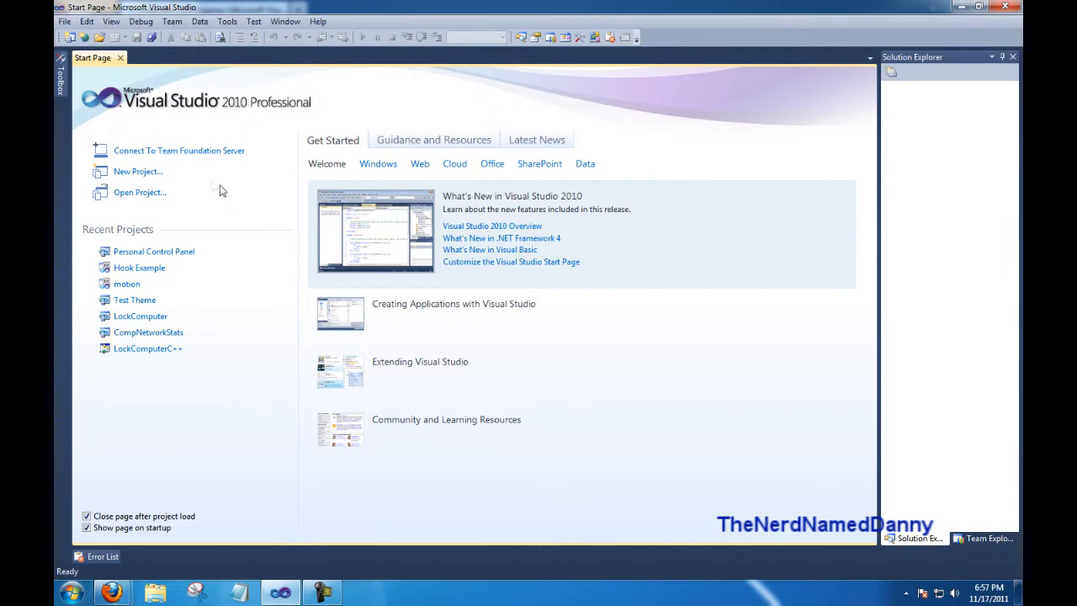
# Step: Create a new Windows Forms Application project named Stopwatch
pyautogui.click(138, 172)
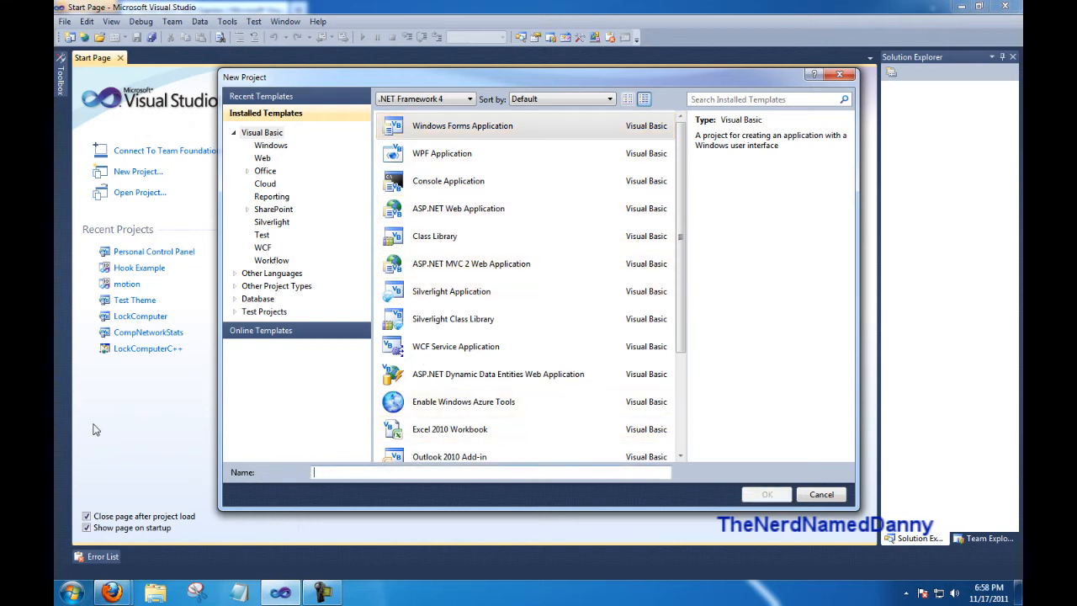
pyautogui.write('Stopwa')
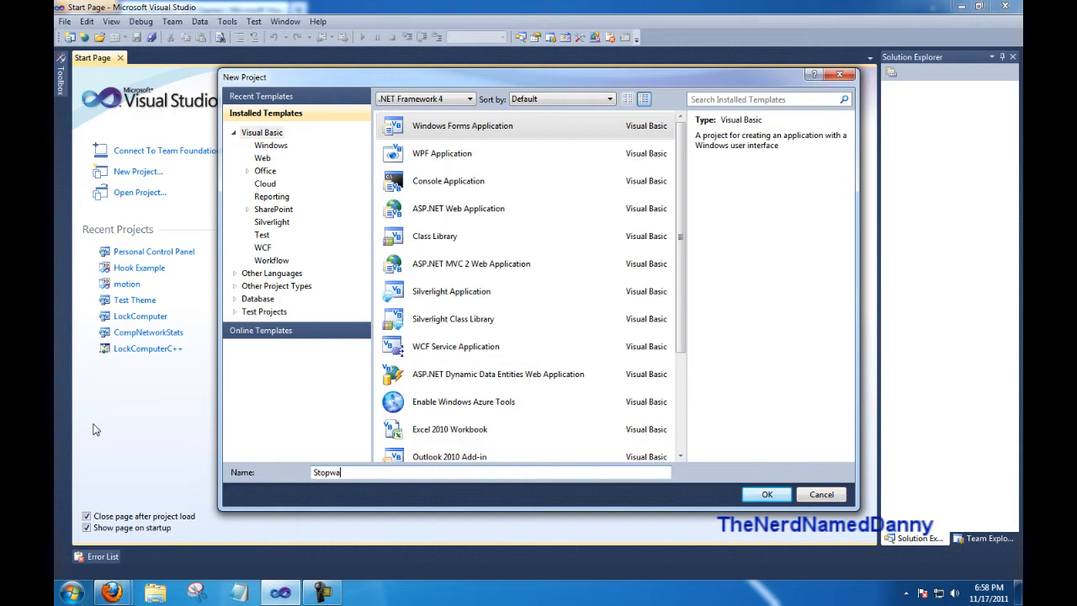
pyautogui.write('tch')
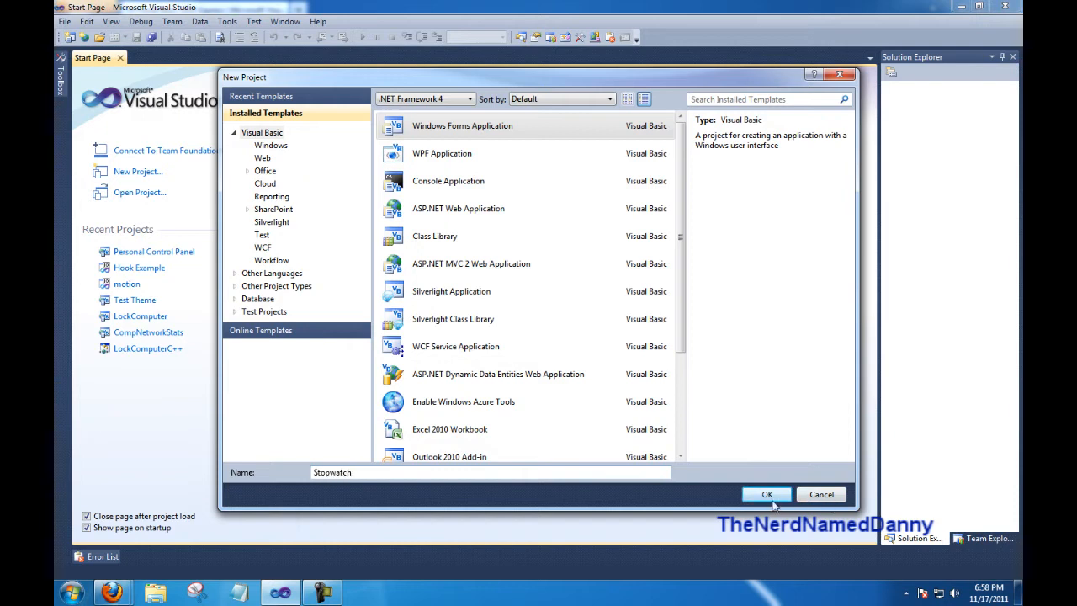
pyautogui.click(767, 495)
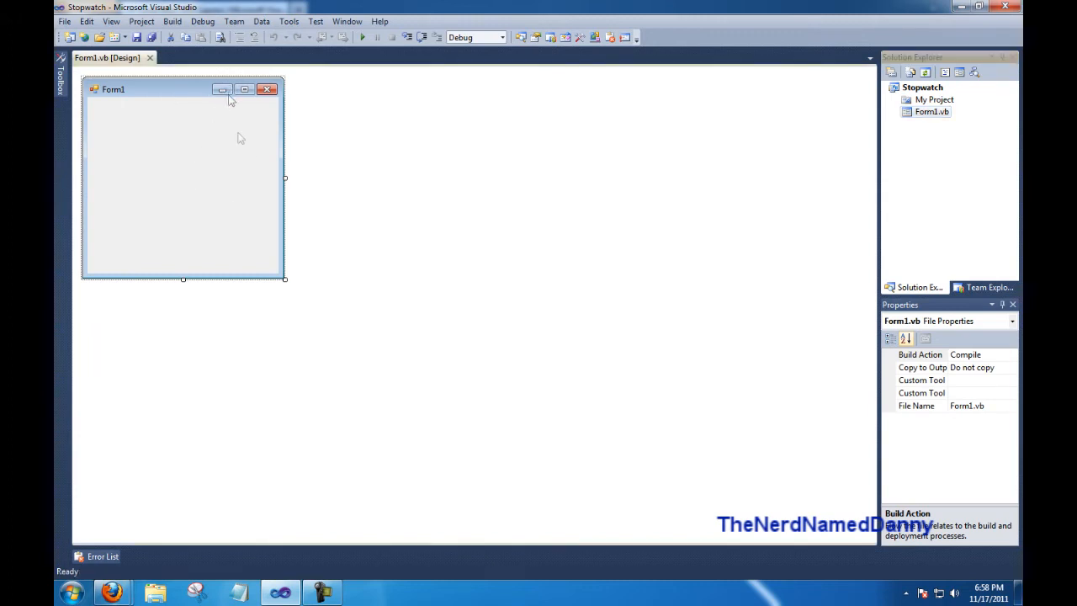
# Step: Set the form's ShowIcon to False and its Text to Stopwatch
pyautogui.click(183, 177)
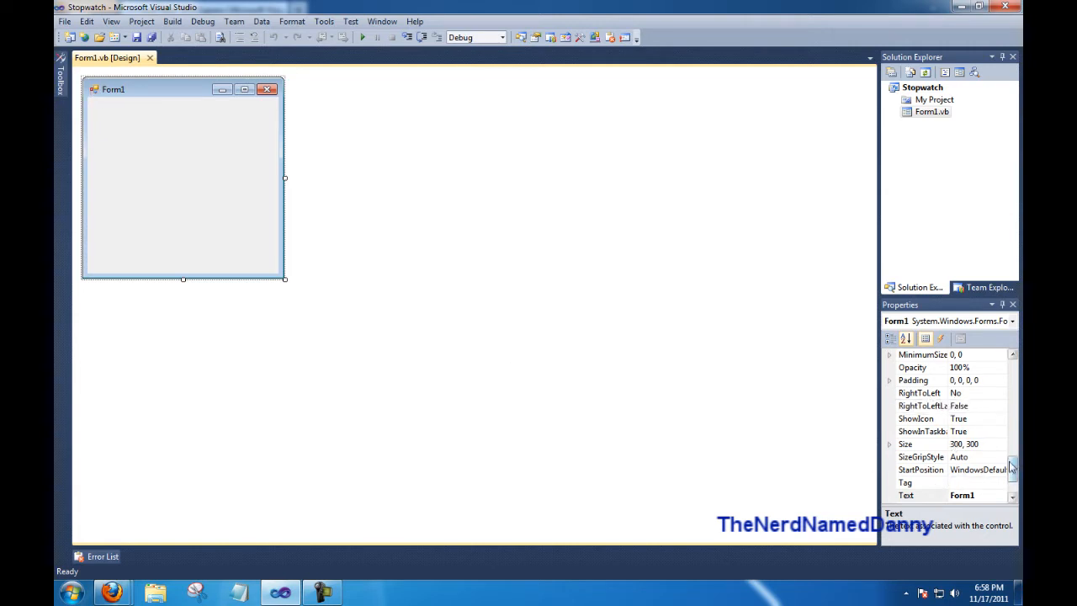
pyautogui.click(915, 418)
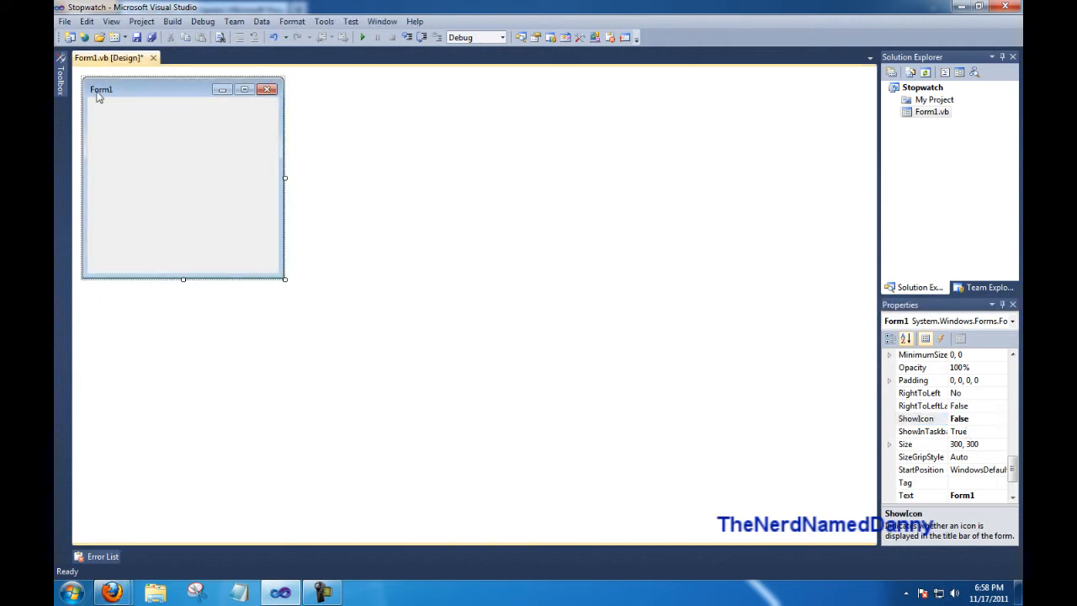
pyautogui.click(905, 495)
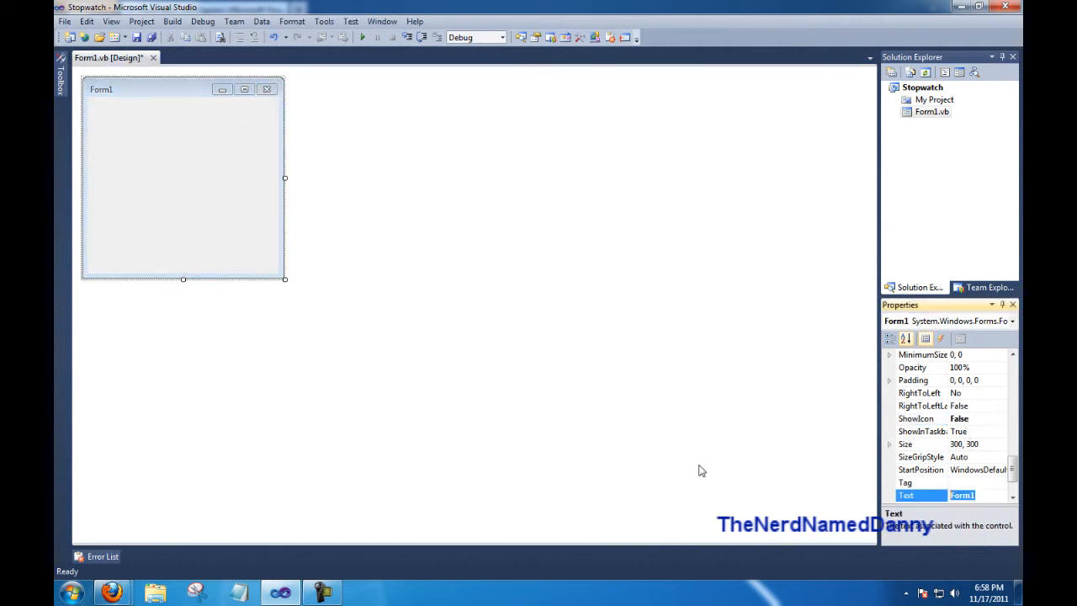
pyautogui.write('Stopwatch')
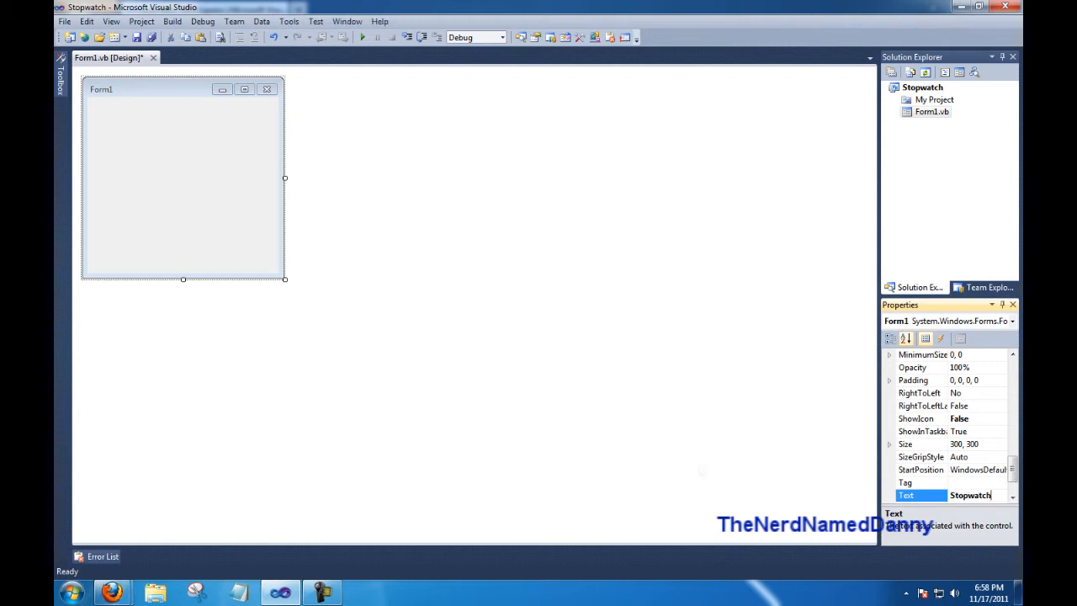
pyautogui.press('Return')
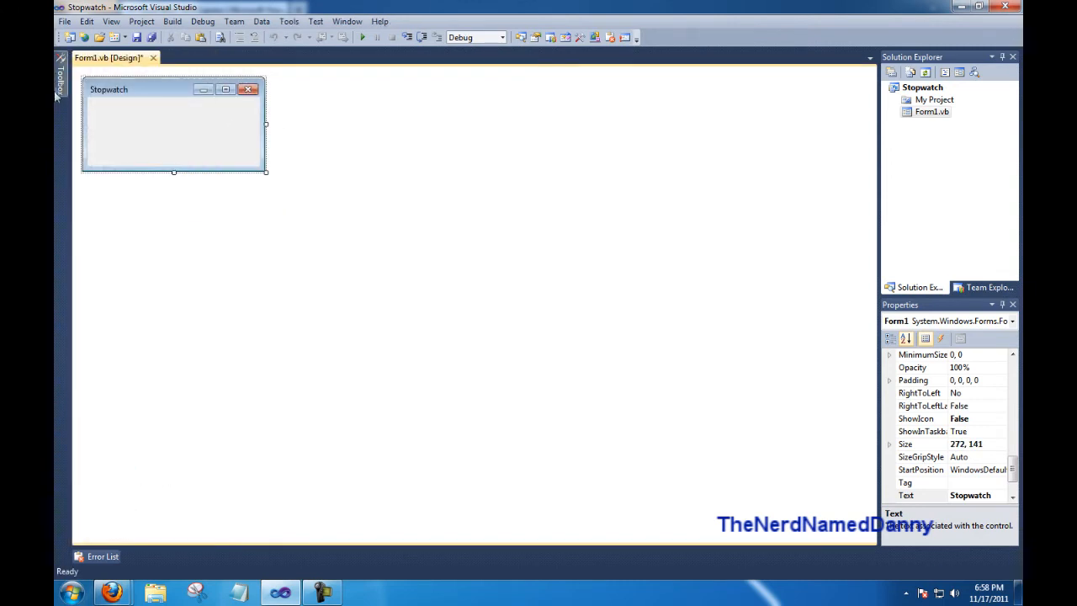
pyautogui.click(60, 84)
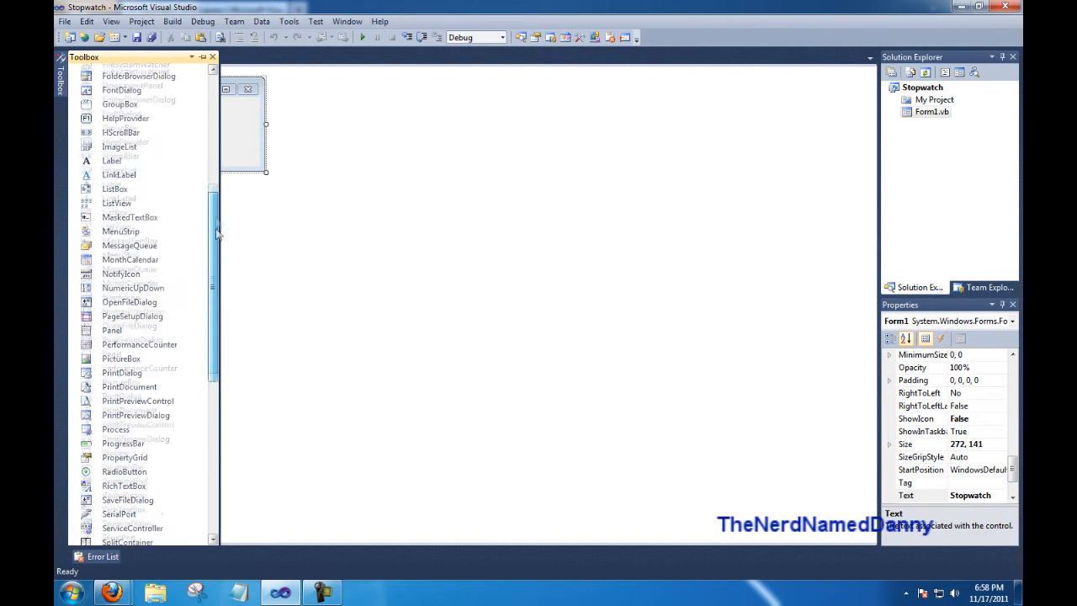
# Step: Place a Label near the form's top-left and give it a larger font
pyautogui.scroll(3)
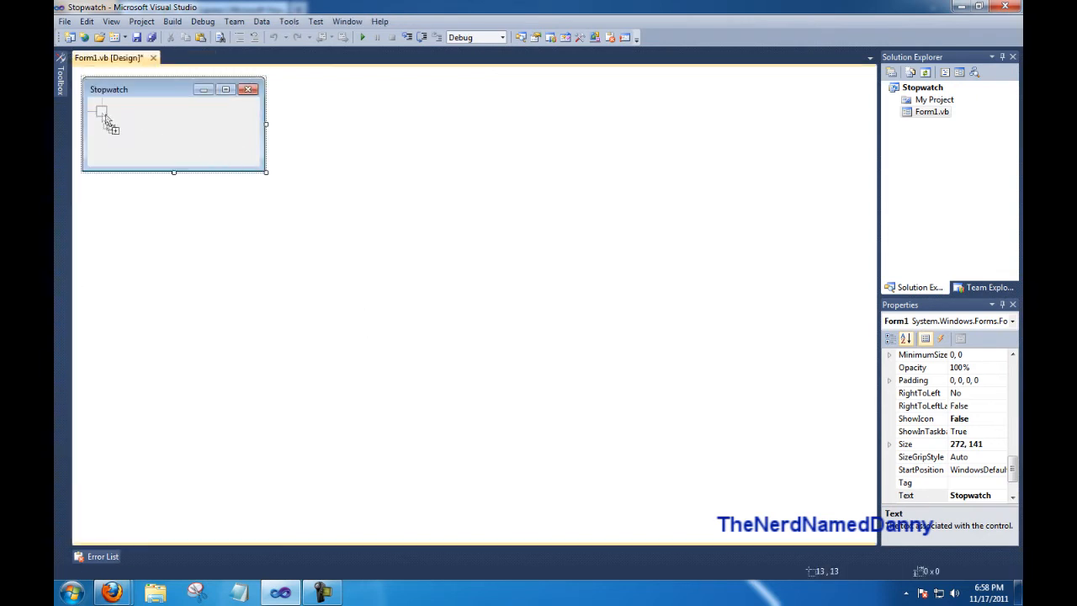
pyautogui.click(108, 111)
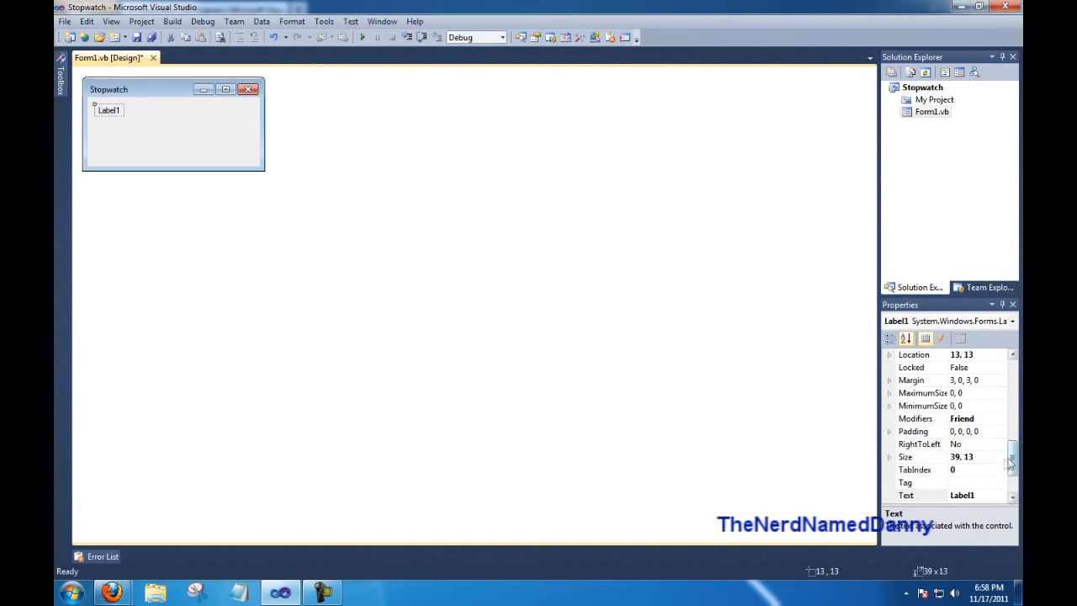
pyautogui.click(922, 494)
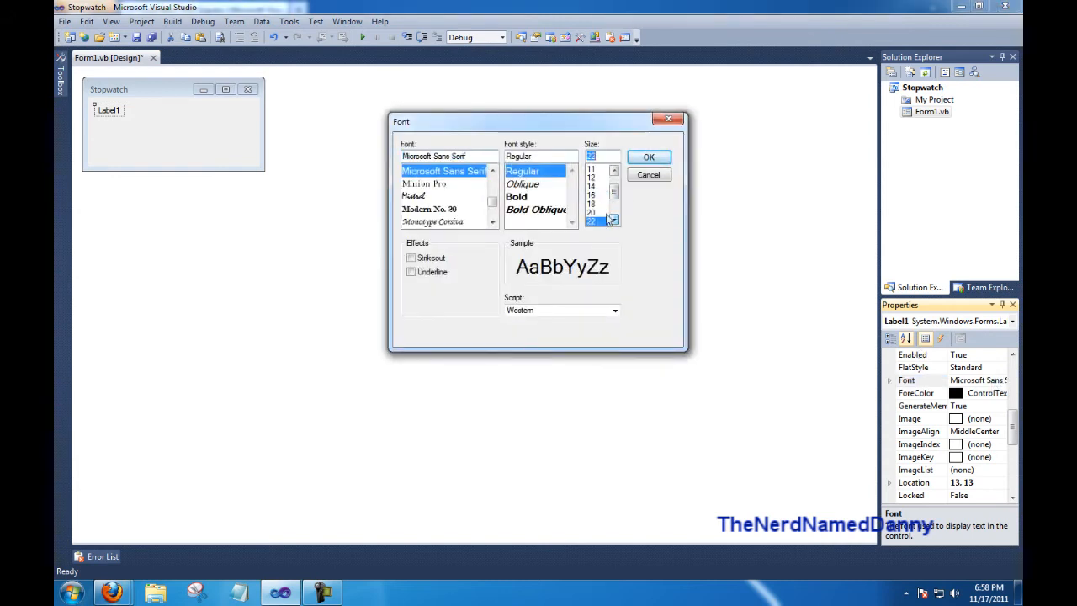
pyautogui.click(648, 157)
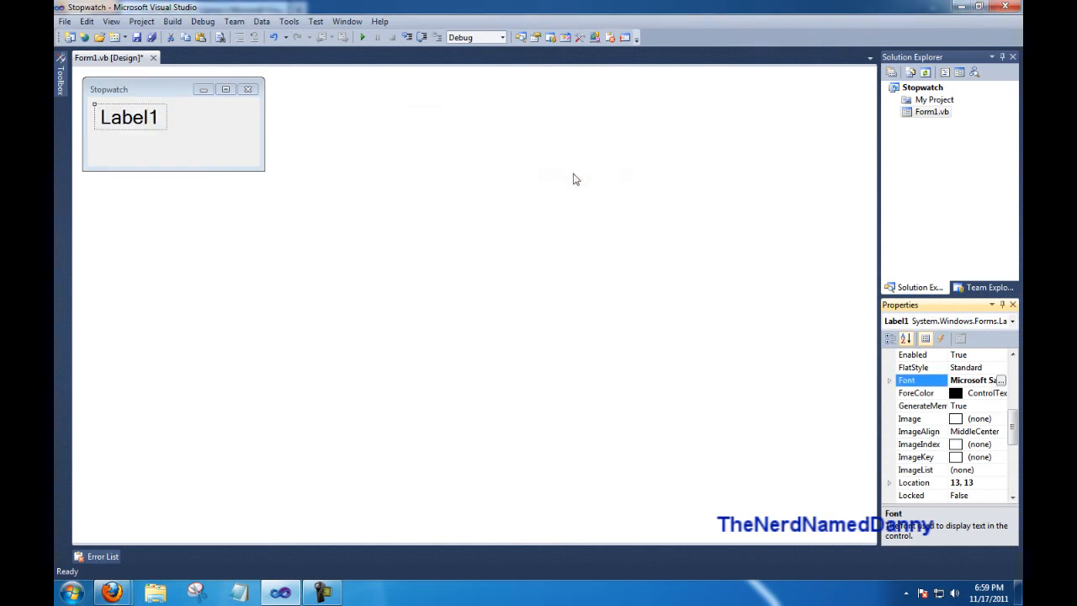
pyautogui.click(143, 154)
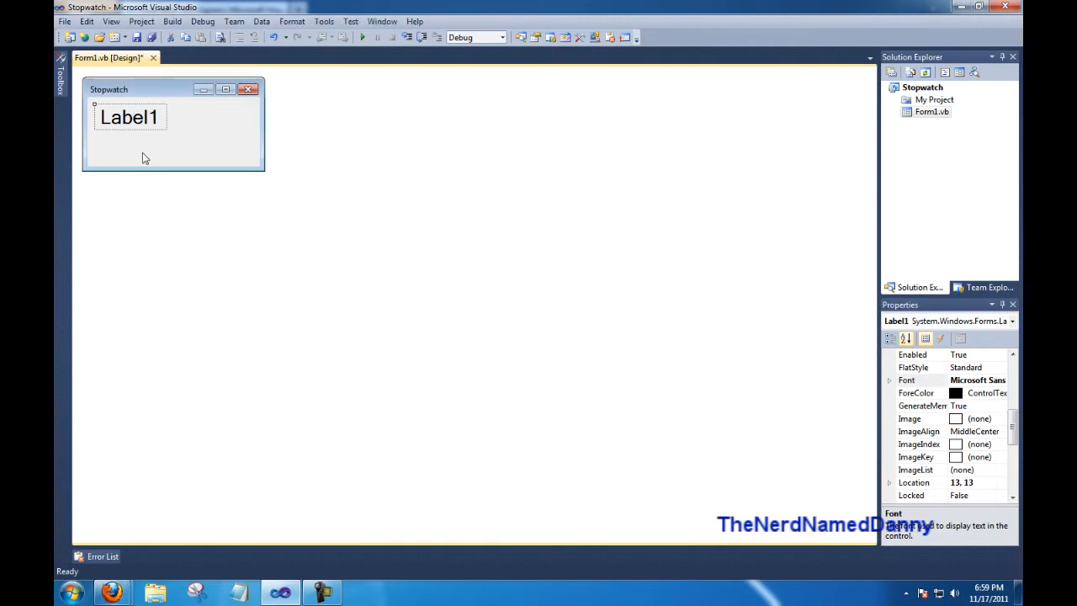
pyautogui.click(61, 85)
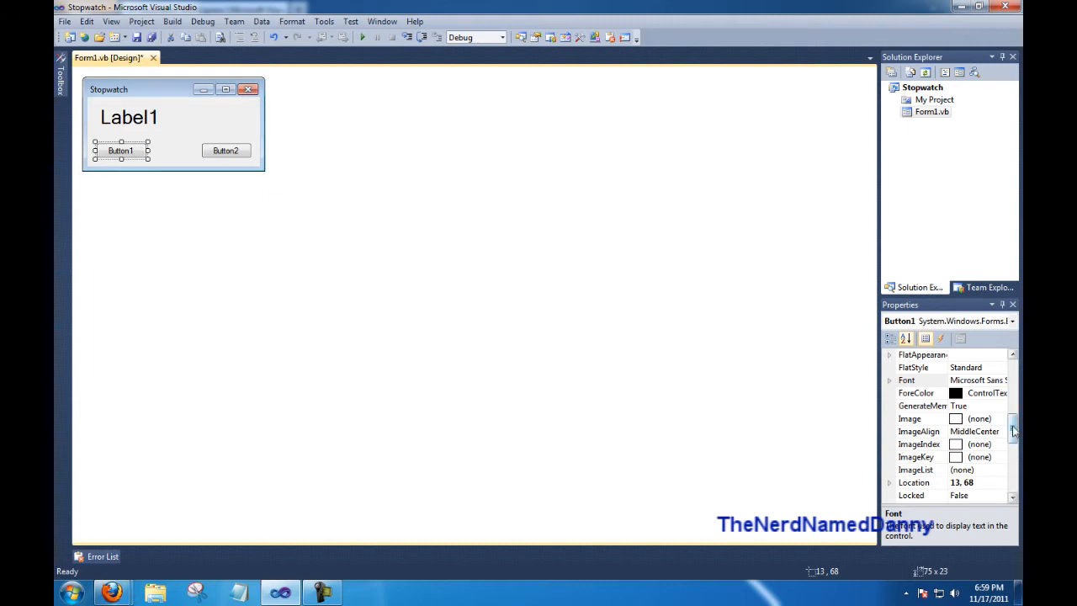
# Step: Caption the first button Start and the second button Stop
pyautogui.scroll(-3)
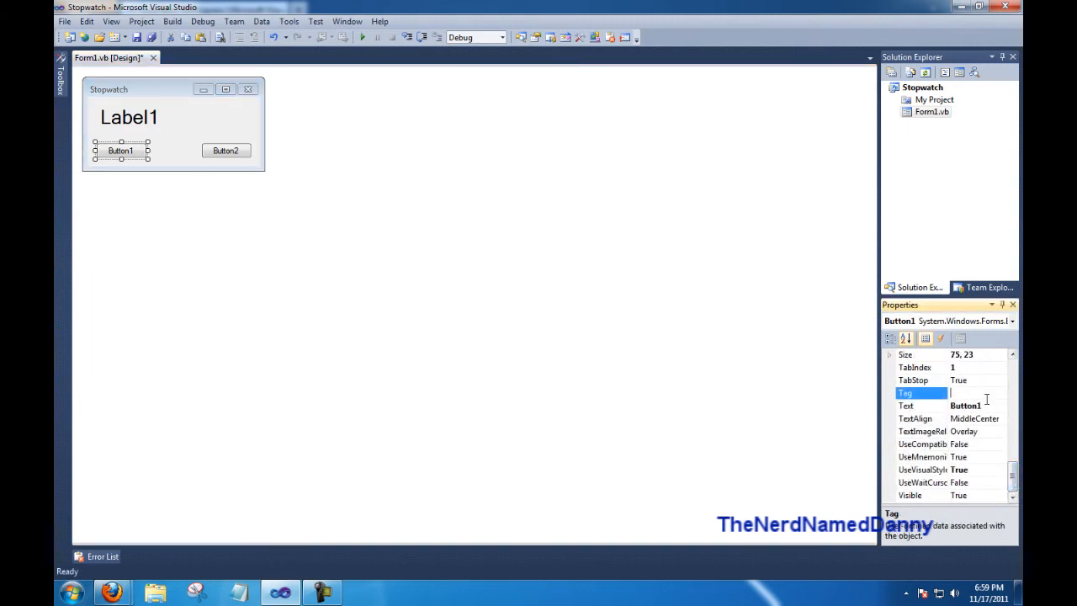
pyautogui.click(905, 406)
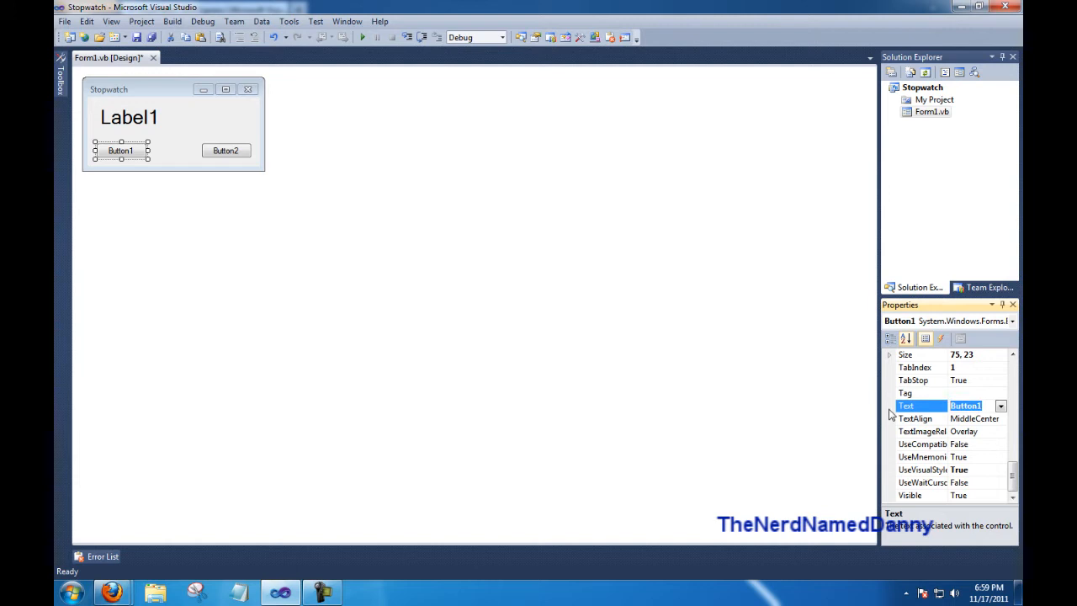
pyautogui.write('Start')
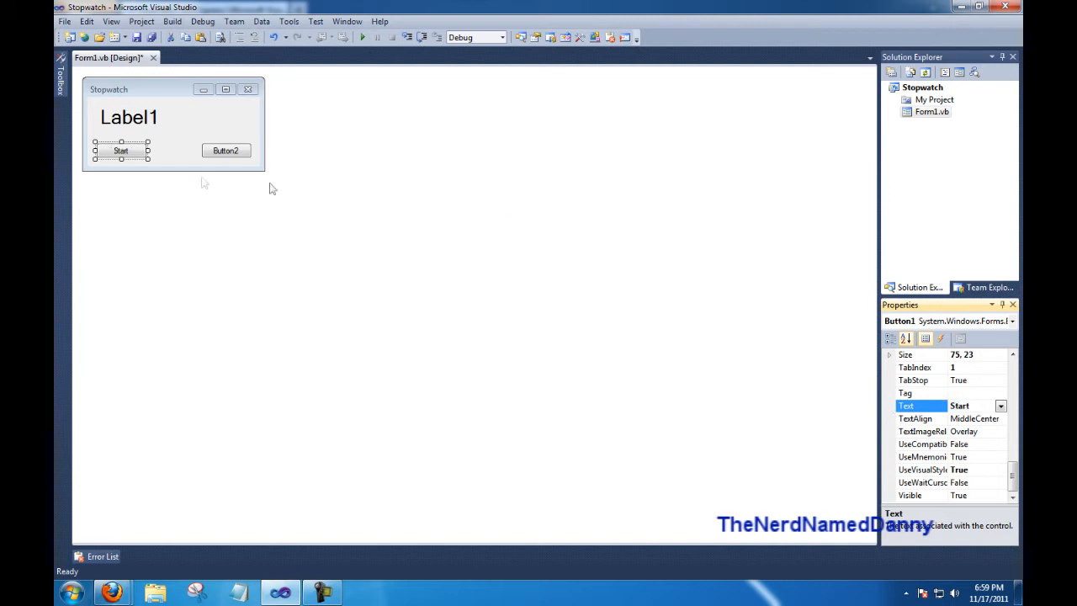
pyautogui.click(226, 151)
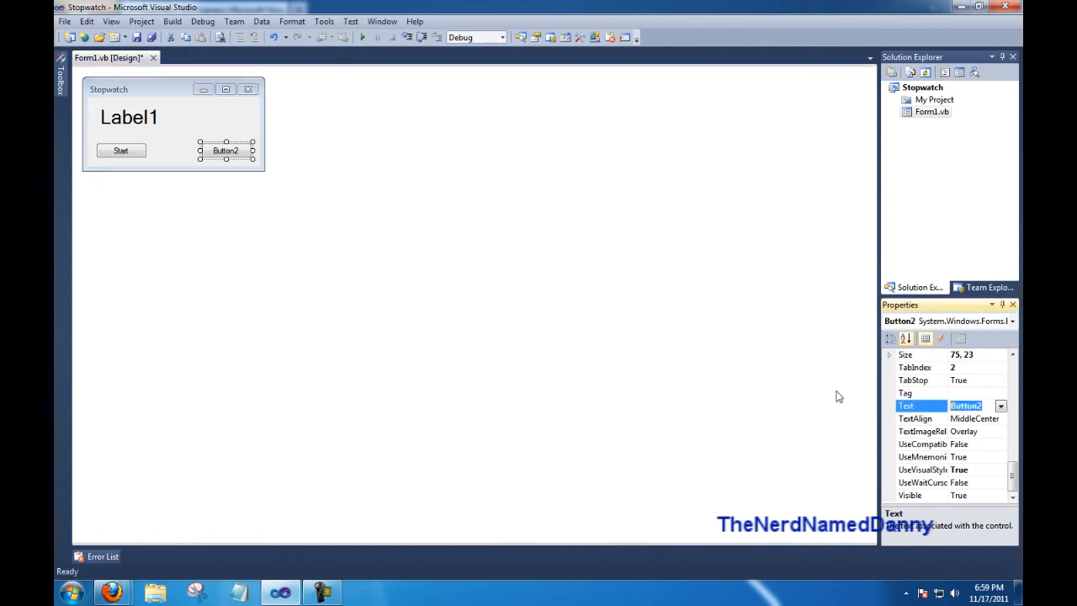
pyautogui.write('Stop')
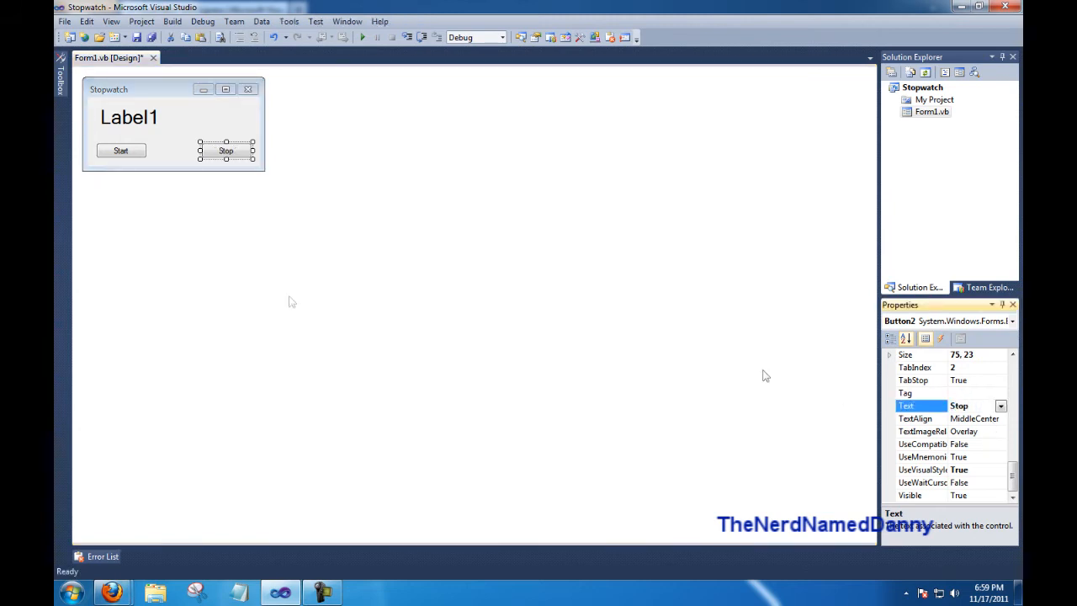
pyautogui.click(173, 126)
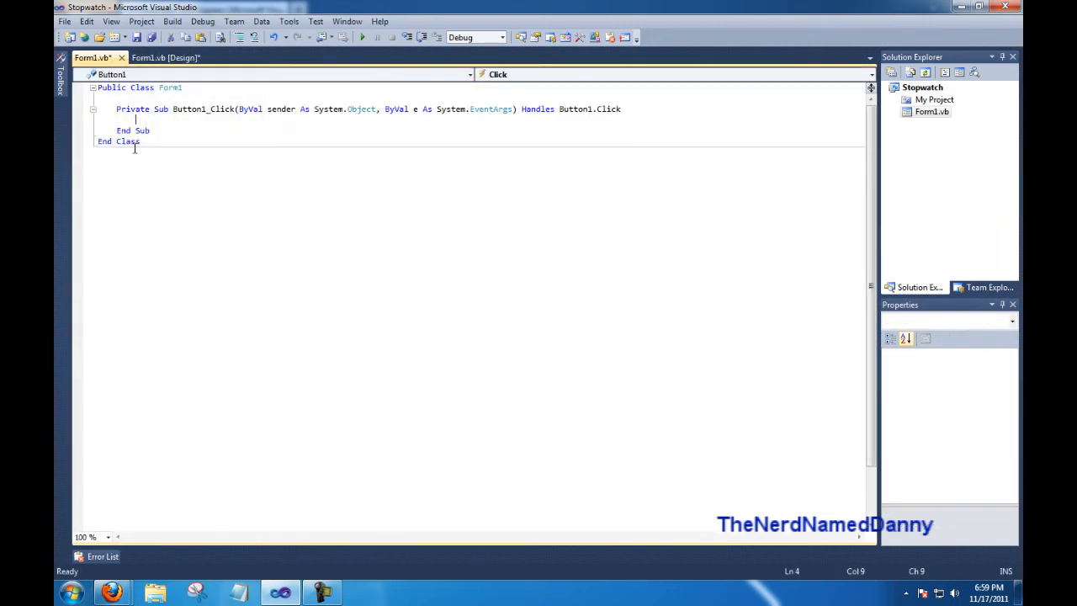
pyautogui.moveTo(175, 118)
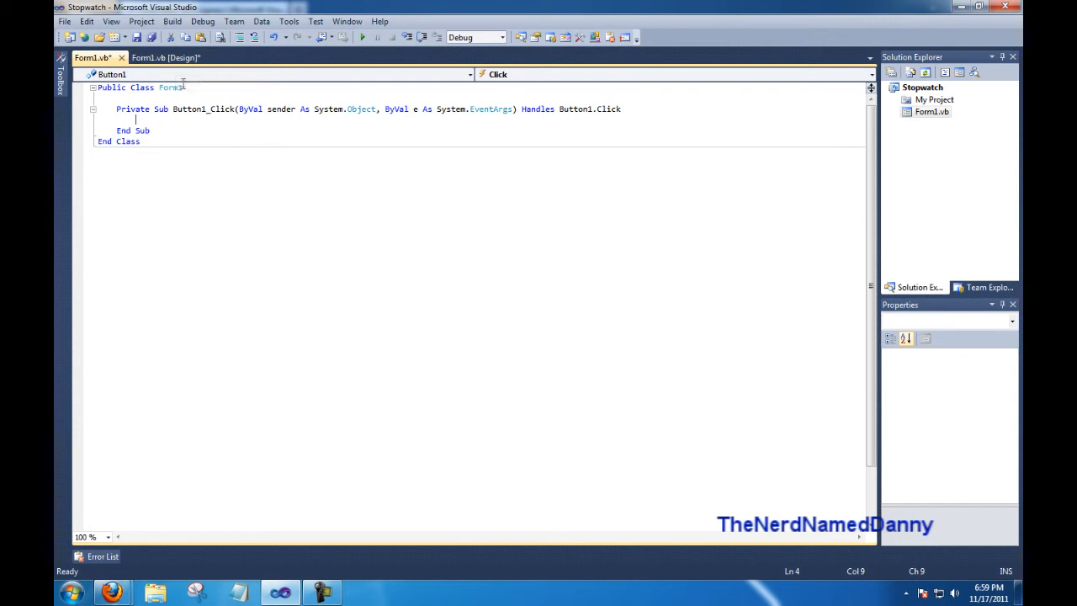
# Step: Return from the Button1_Click code to the Form1 design view
pyautogui.click(165, 57)
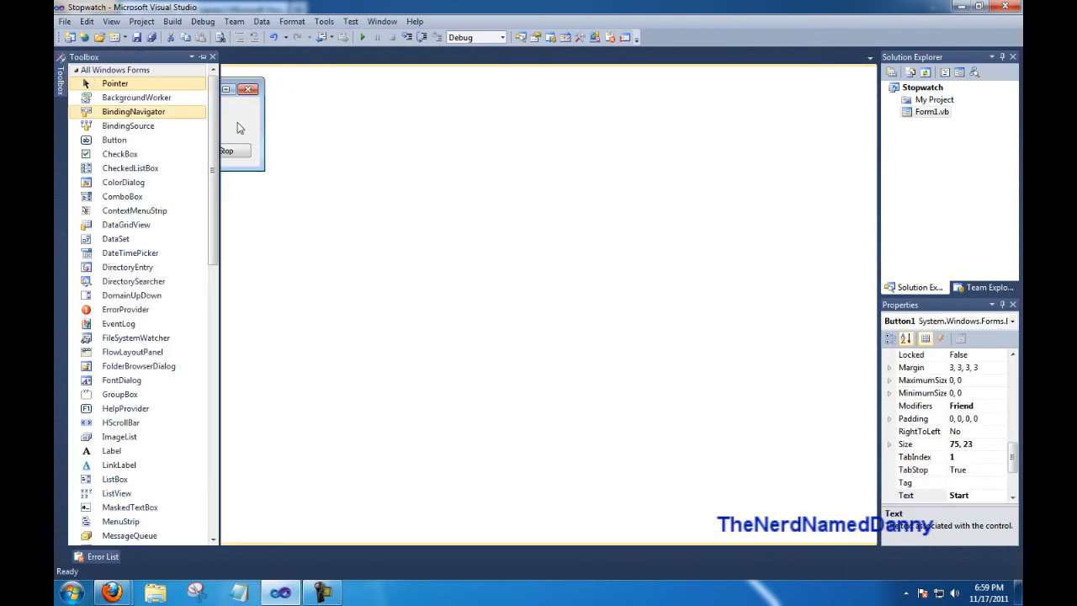
# Step: Add a Timer1 component to the form with Interval 1000
pyautogui.click(244, 126)
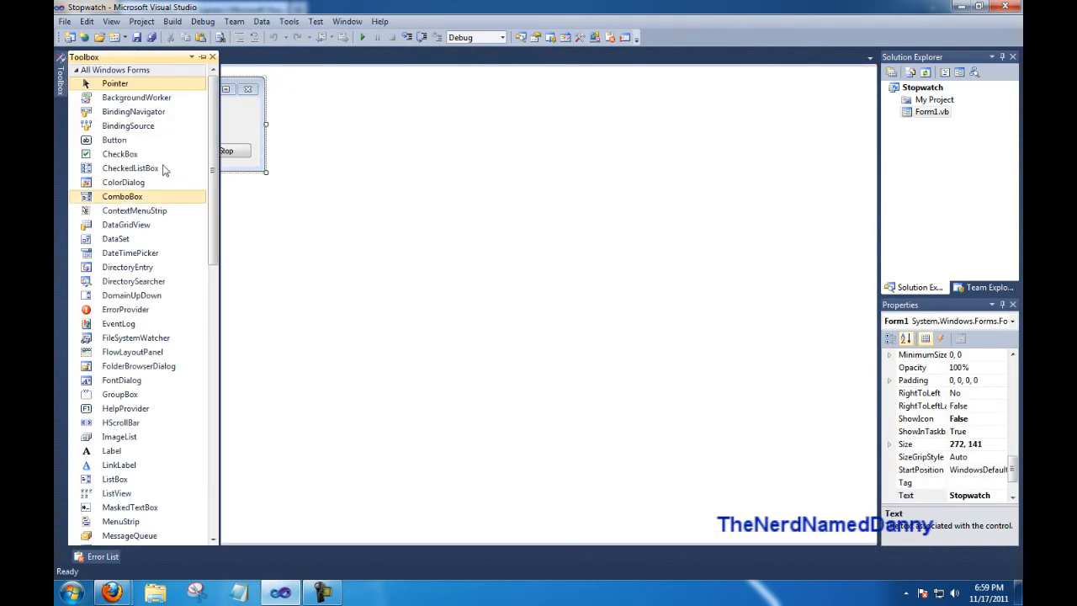
pyautogui.scroll(-3)
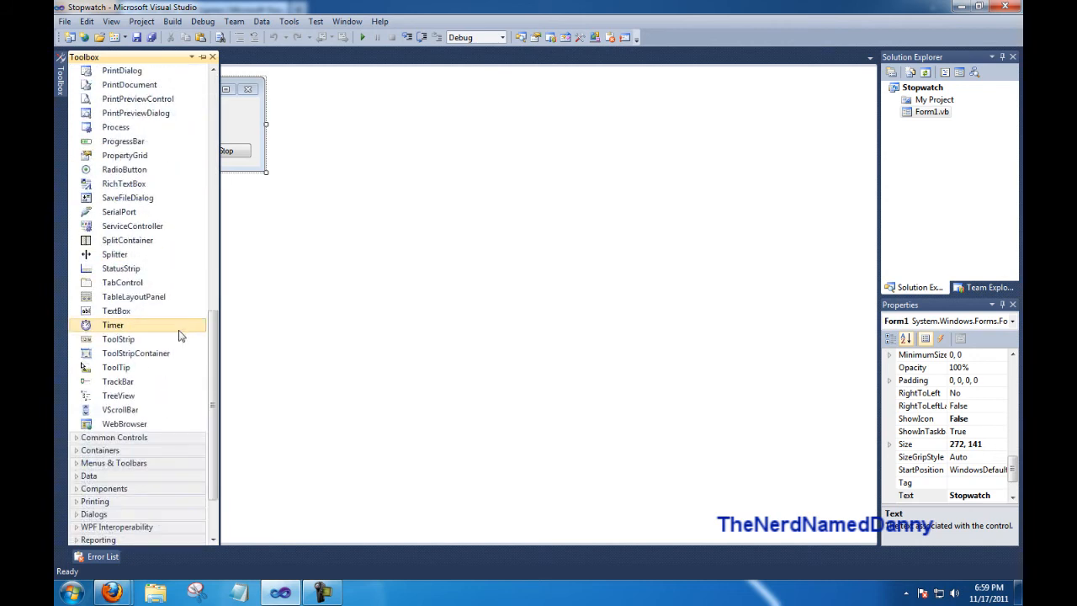
pyautogui.doubleClick(113, 324)
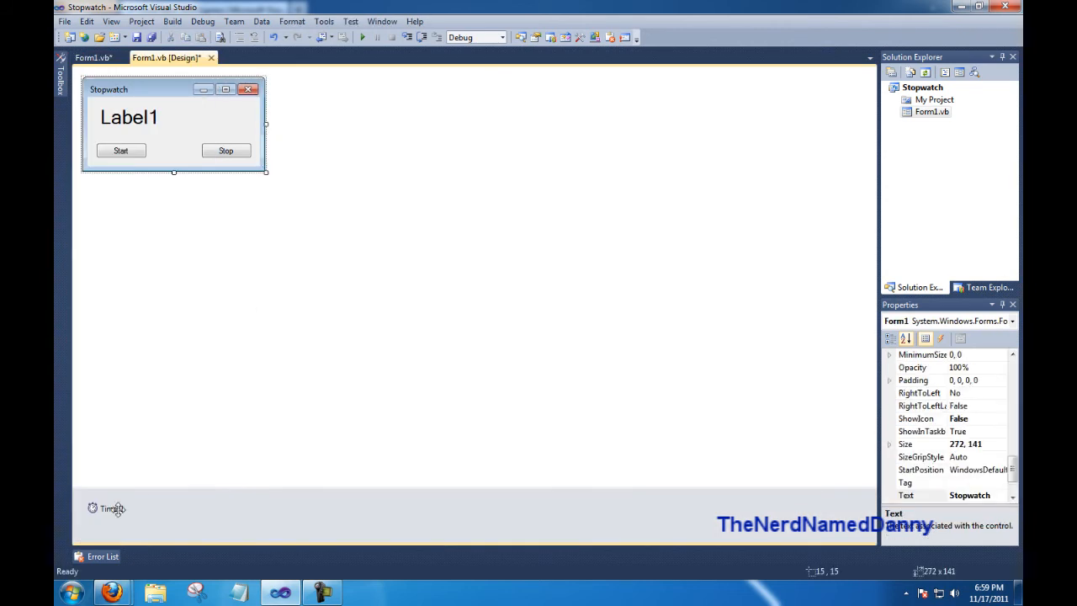
pyautogui.click(108, 509)
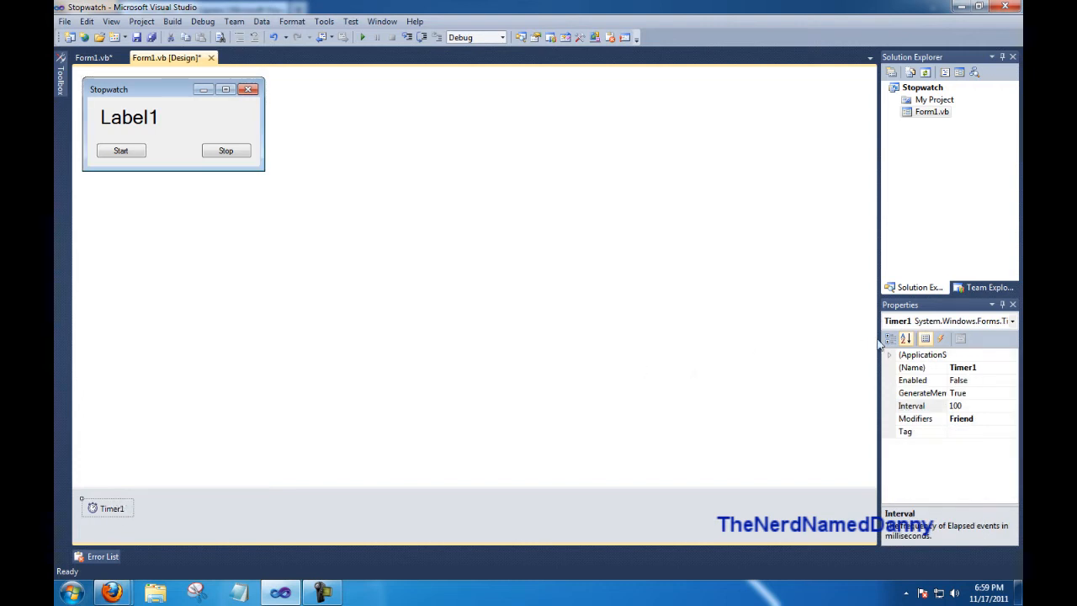
pyautogui.click(912, 405)
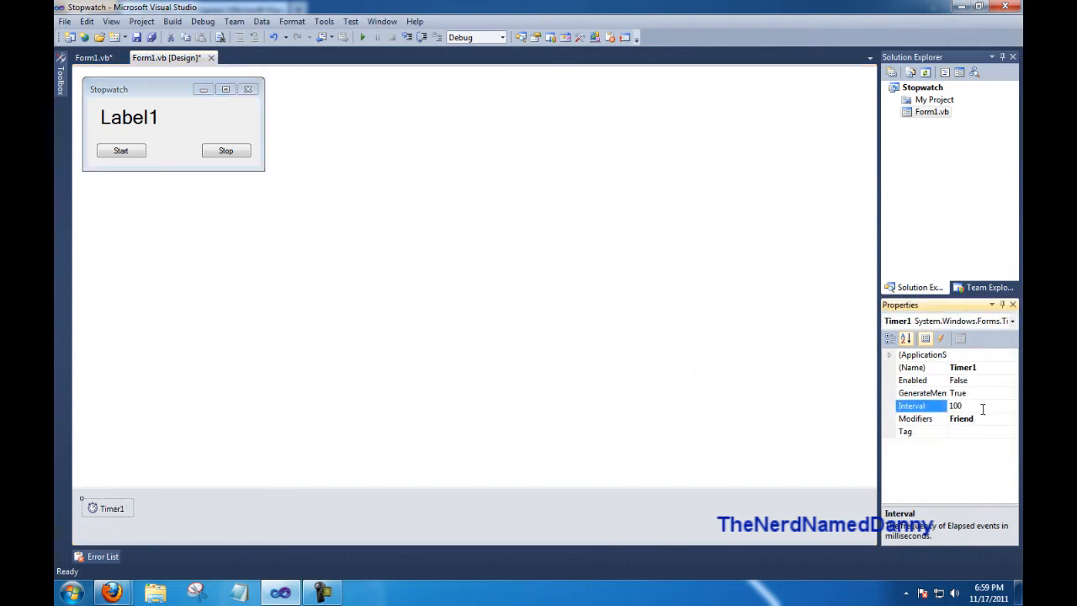
pyautogui.write('1000')
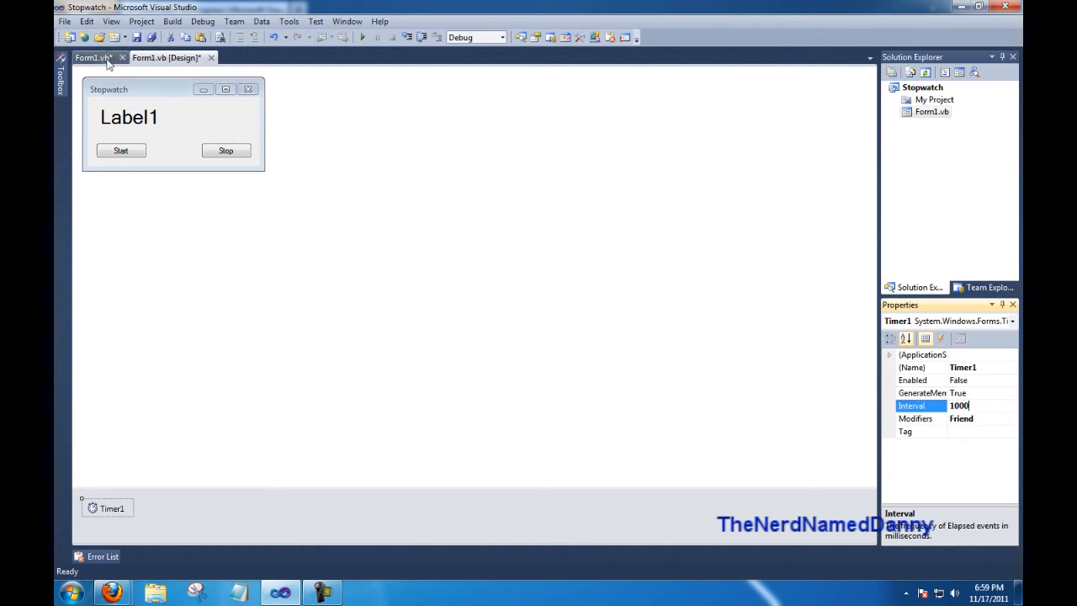
pyautogui.click(90, 57)
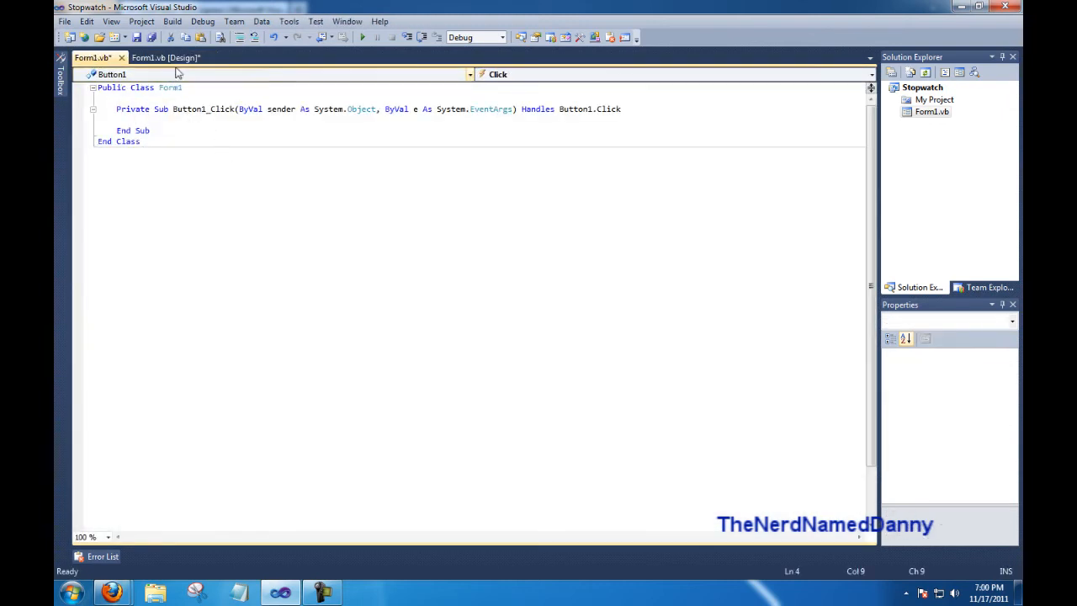
pyautogui.moveTo(542, 460)
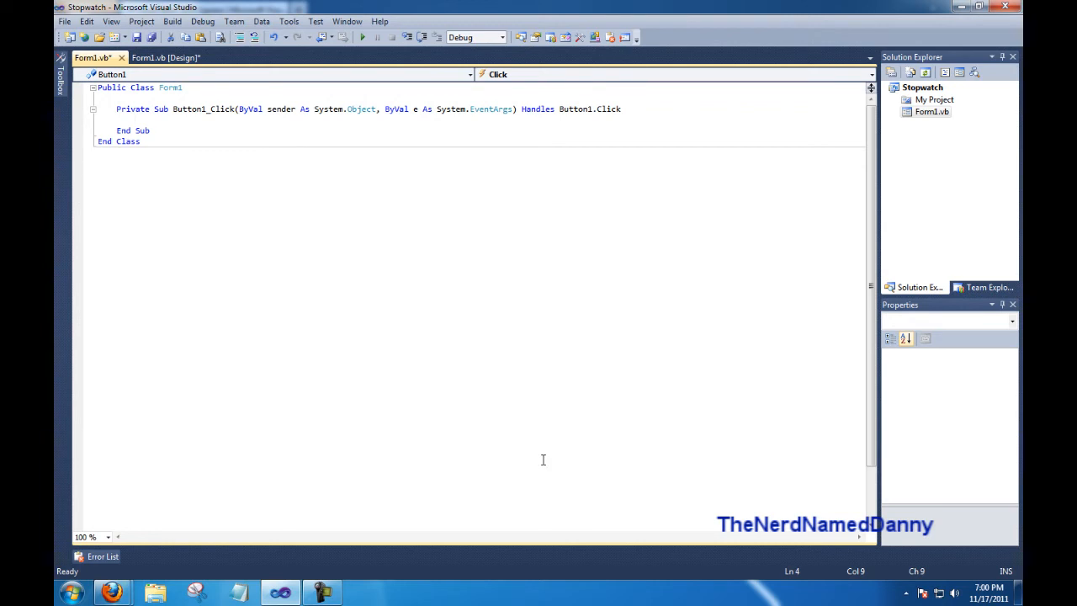
# Step: Write Button1.Enabled = False and Button2.Enabled = True in Button1_Click
pyautogui.write('Button1.Enabled')
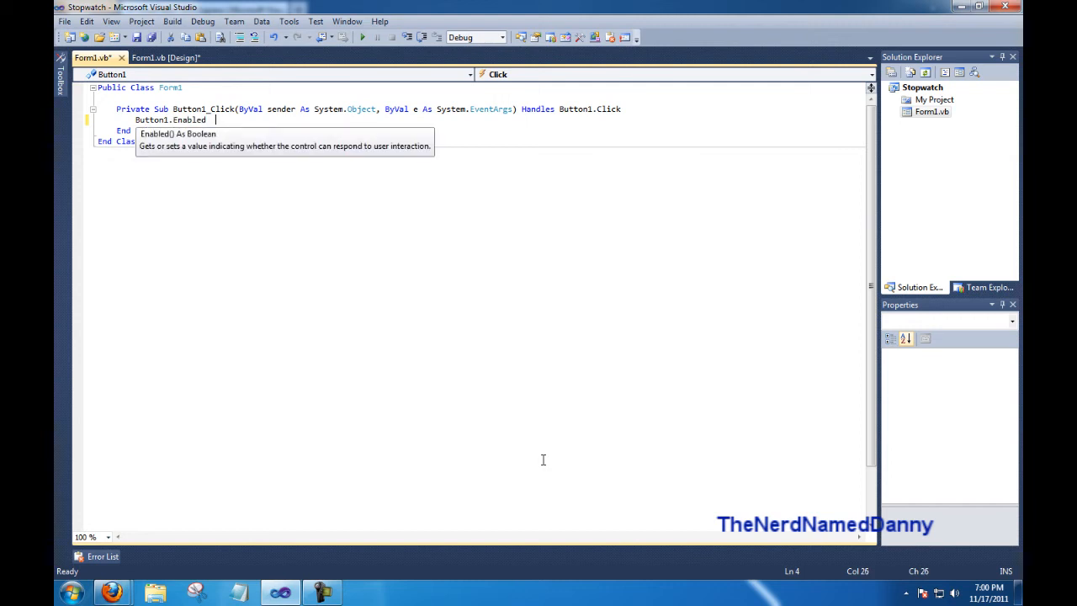
pyautogui.write('= False')
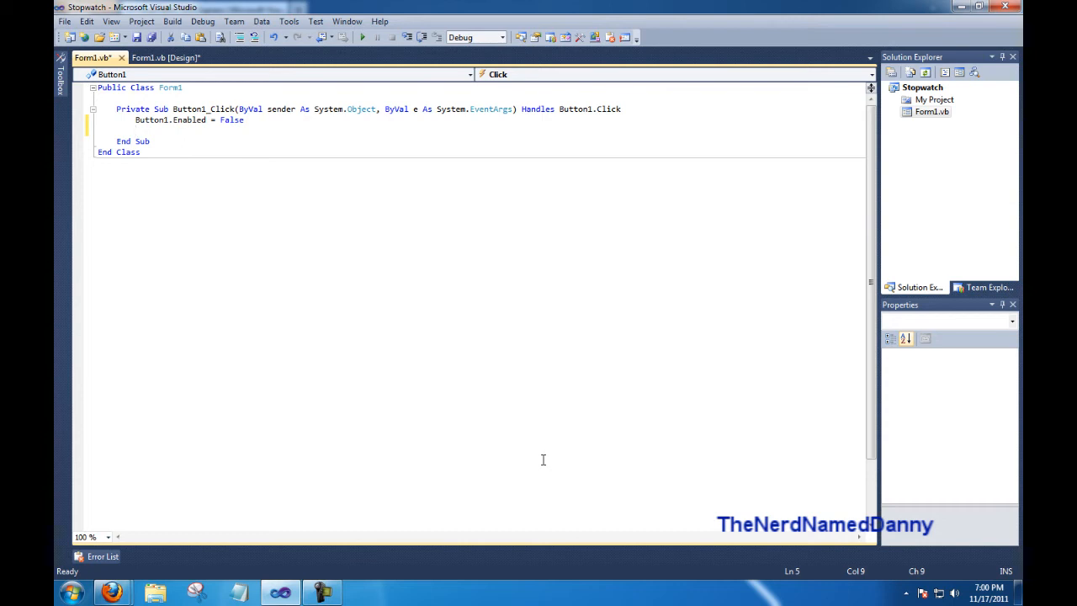
pyautogui.write('Button2.Enabled =')
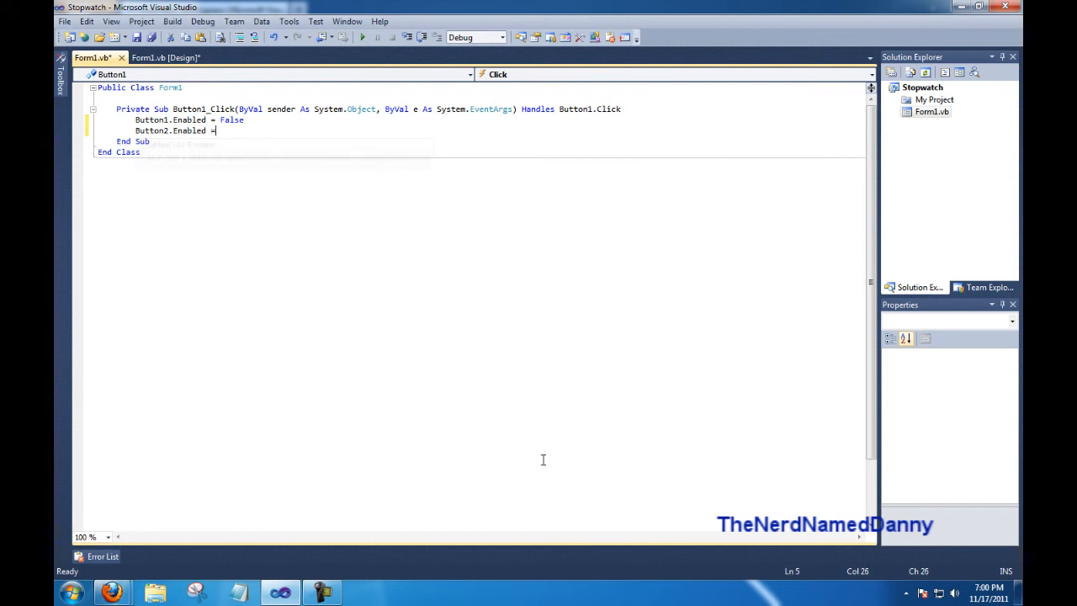
pyautogui.write('True')
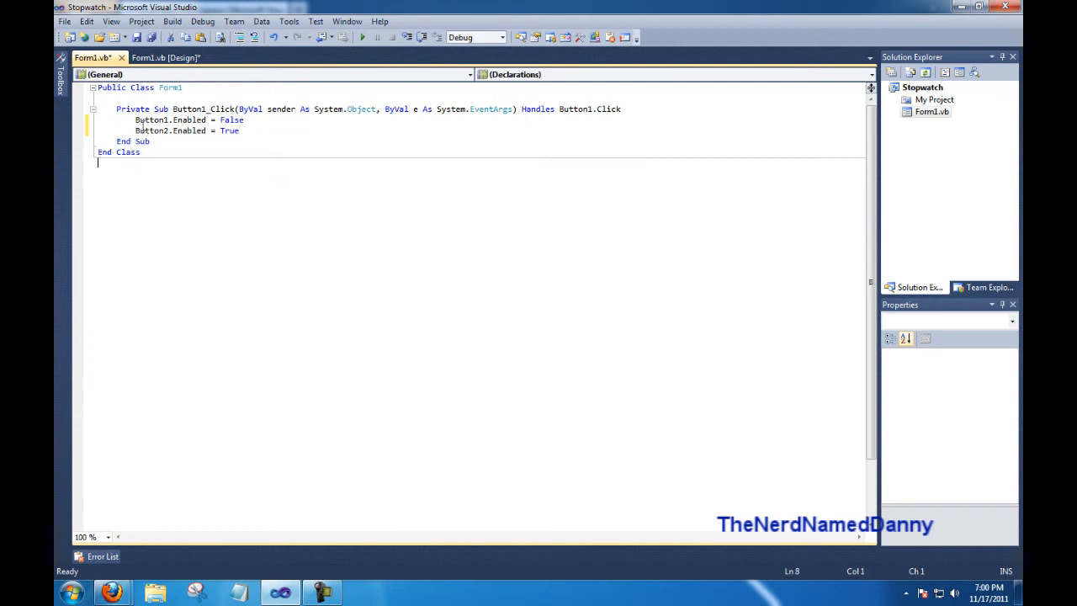
# Step: Set the Stop button's Enabled property to False in the designer
pyautogui.click(165, 57)
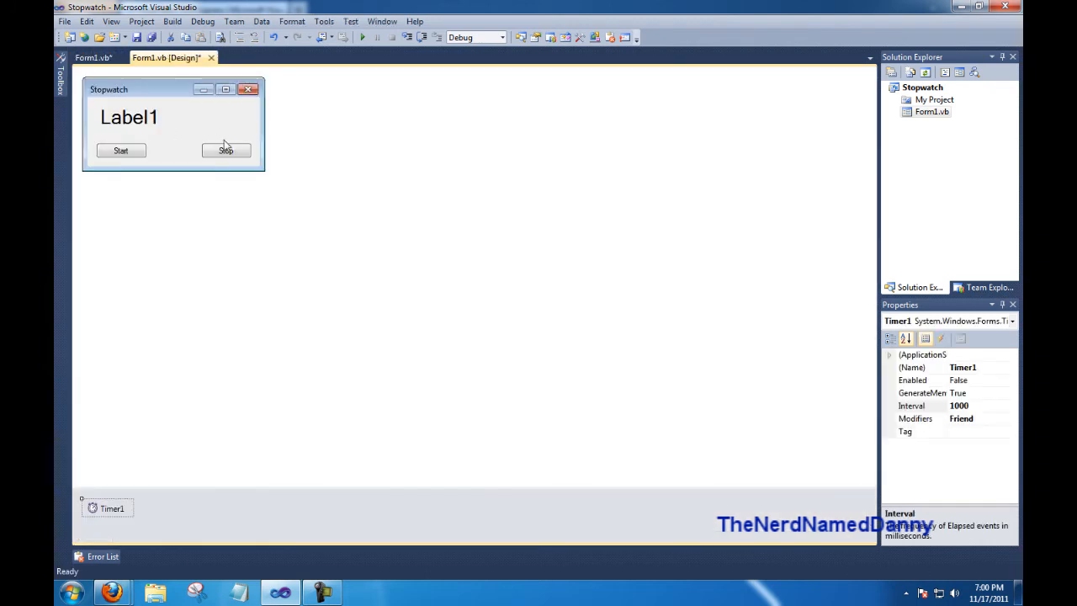
pyautogui.click(225, 152)
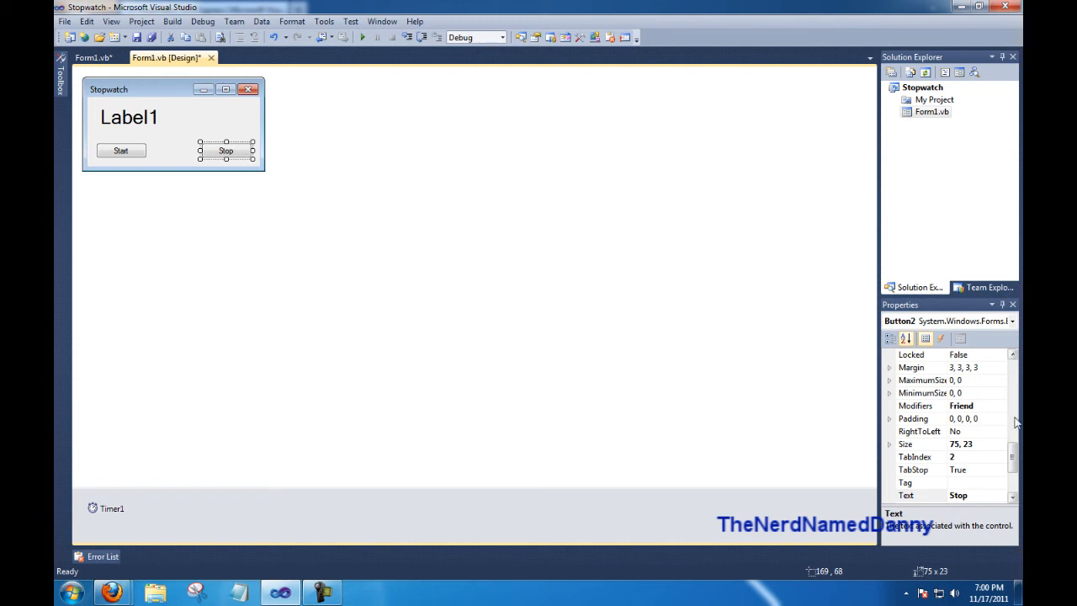
pyautogui.scroll(3)
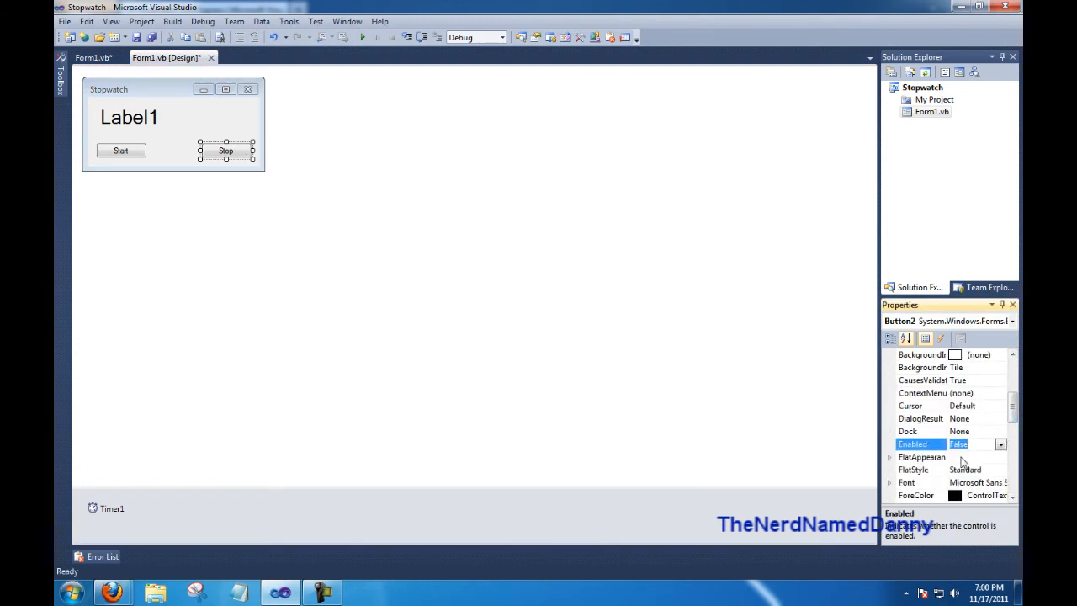
pyautogui.click(128, 118)
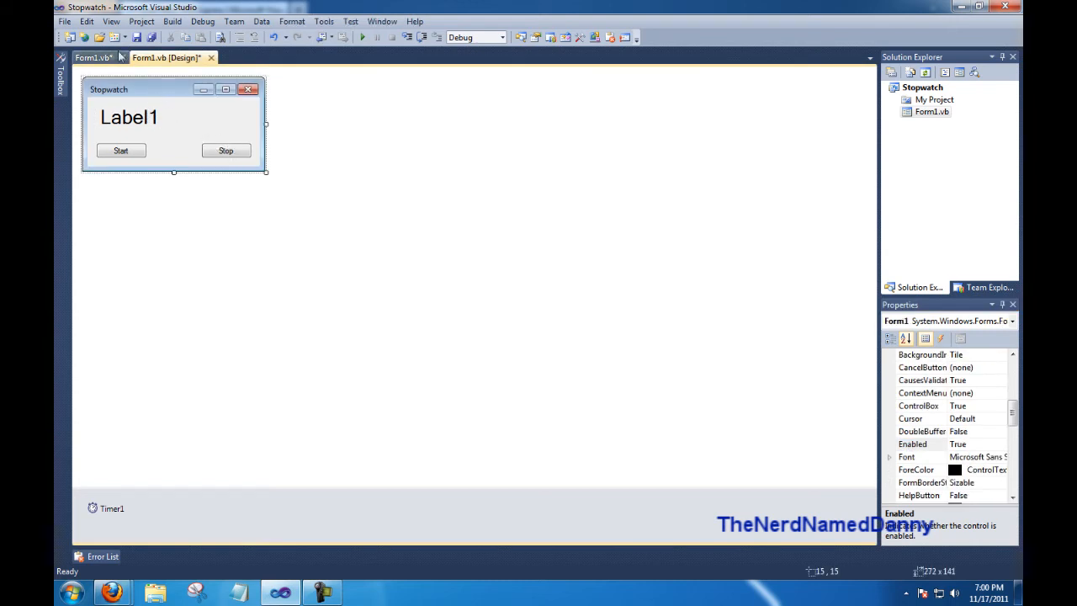
pyautogui.click(92, 58)
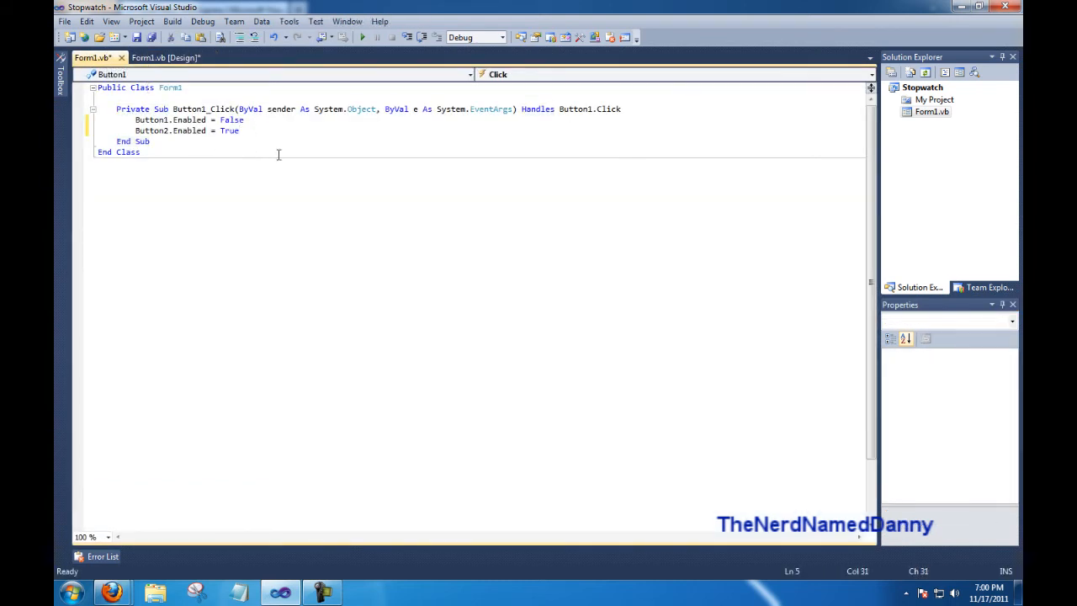
# Step: Add Timer1.Enabled = True as a new line in Button1_Click
pyautogui.press('enter')
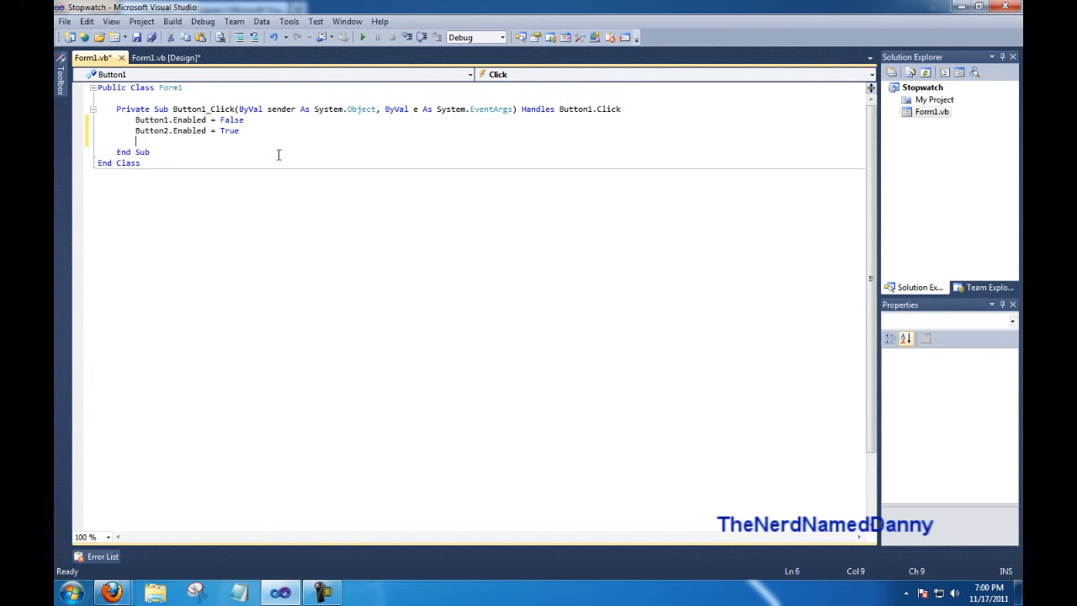
pyautogui.write('Timer1.Enabled = True')
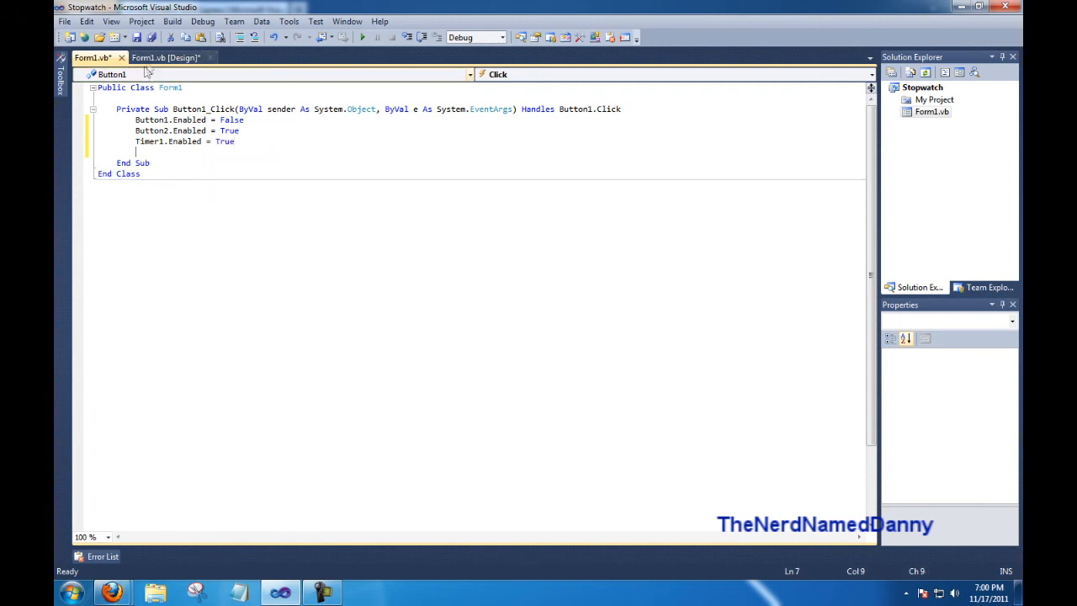
pyautogui.click(165, 57)
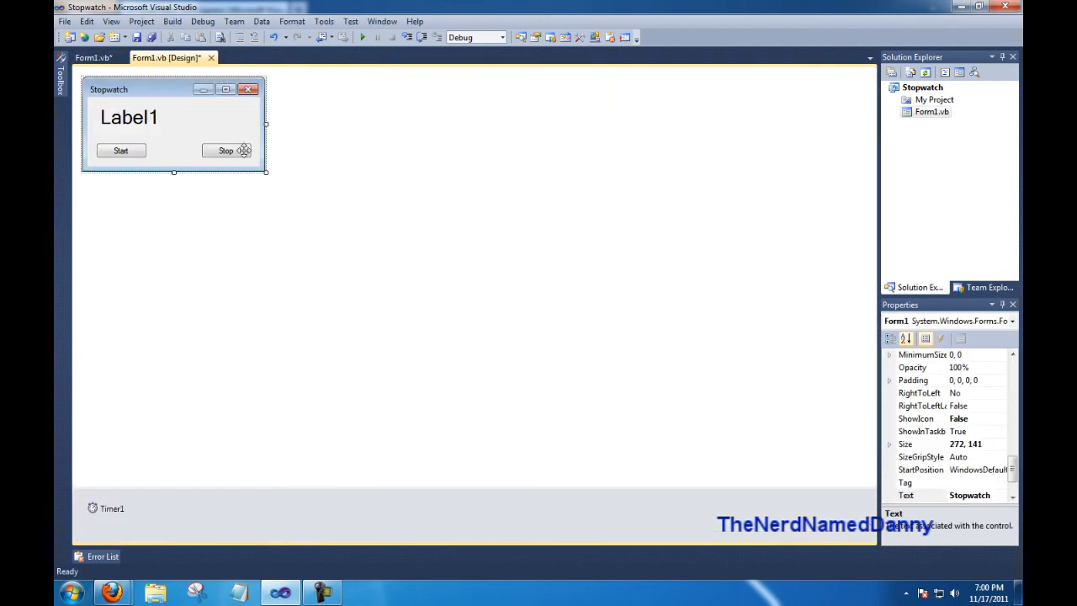
# Step: In Button2_Click, re-enable Button1, disable Button2 and set Timer1.Enabled = False
pyautogui.click(92, 57)
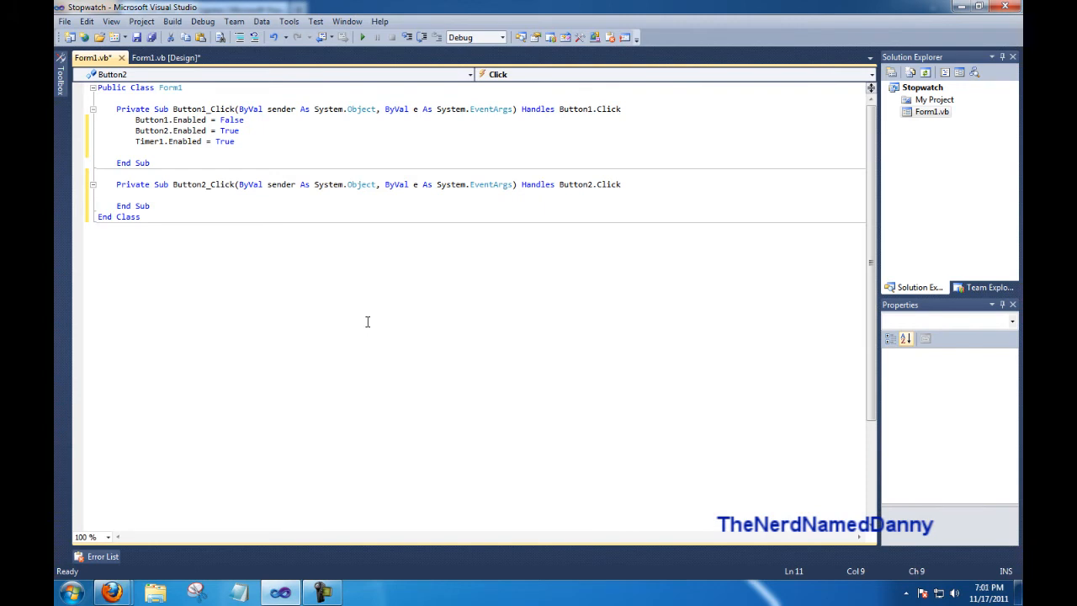
pyautogui.write('Button1.e')
pyautogui.write('Button2.Enabled')
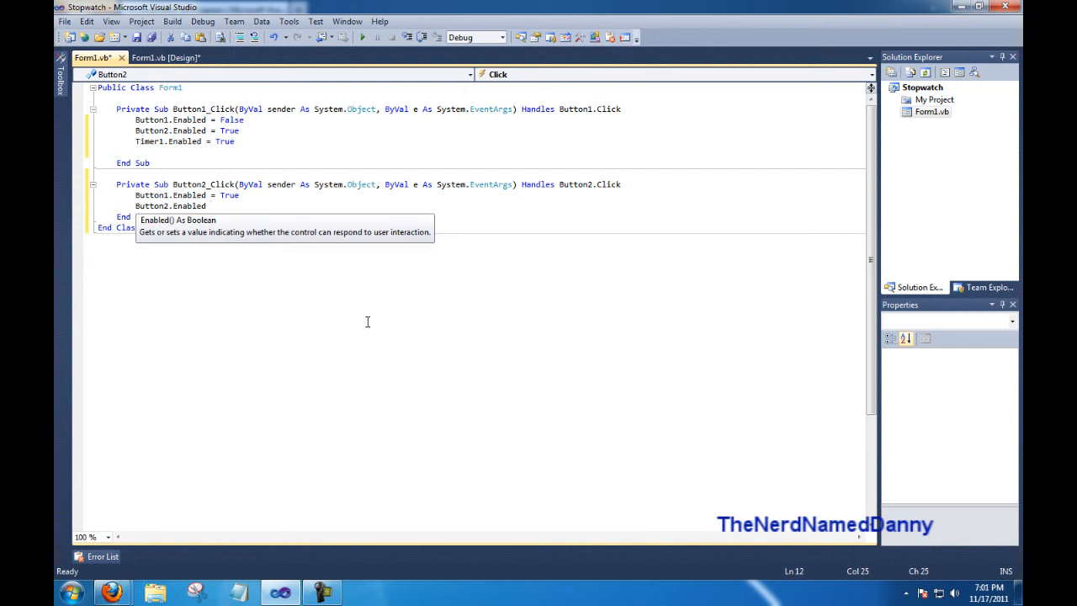
pyautogui.write('= False')
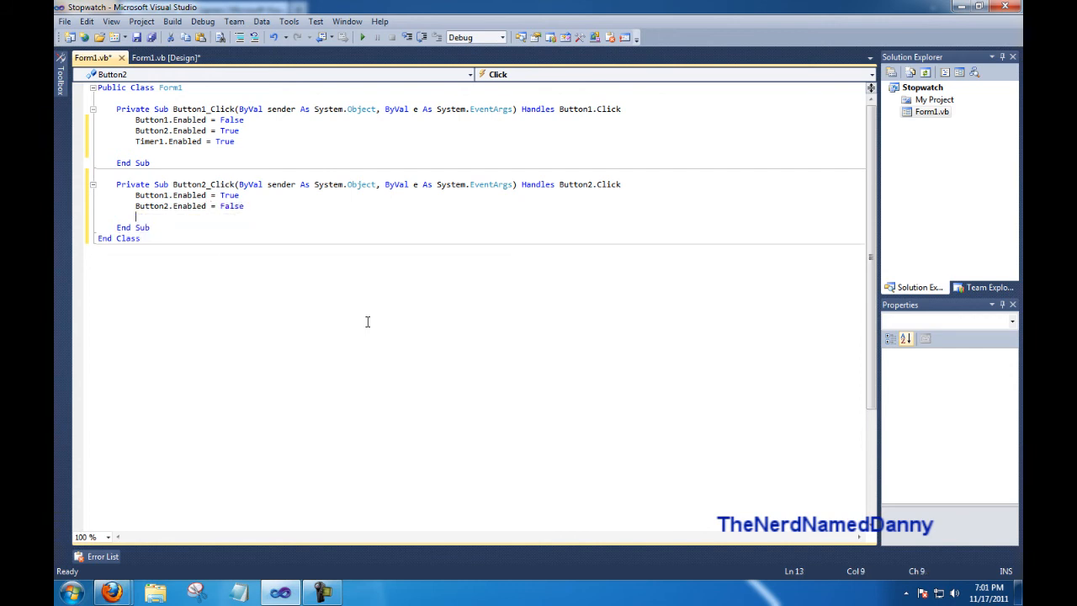
pyautogui.write('timer2')
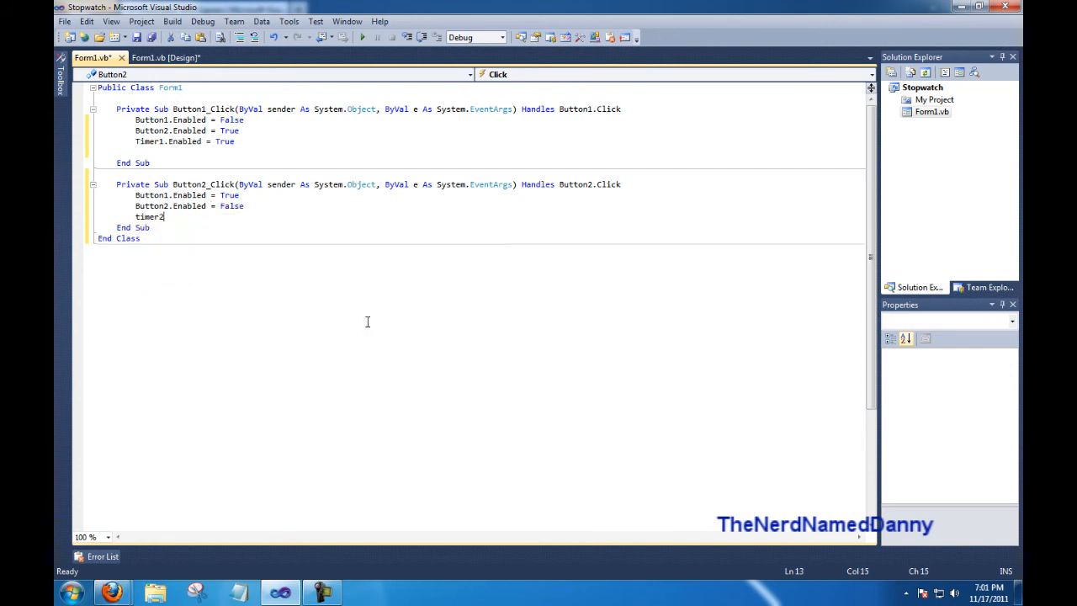
pyautogui.write('Timer1.enabled = False')
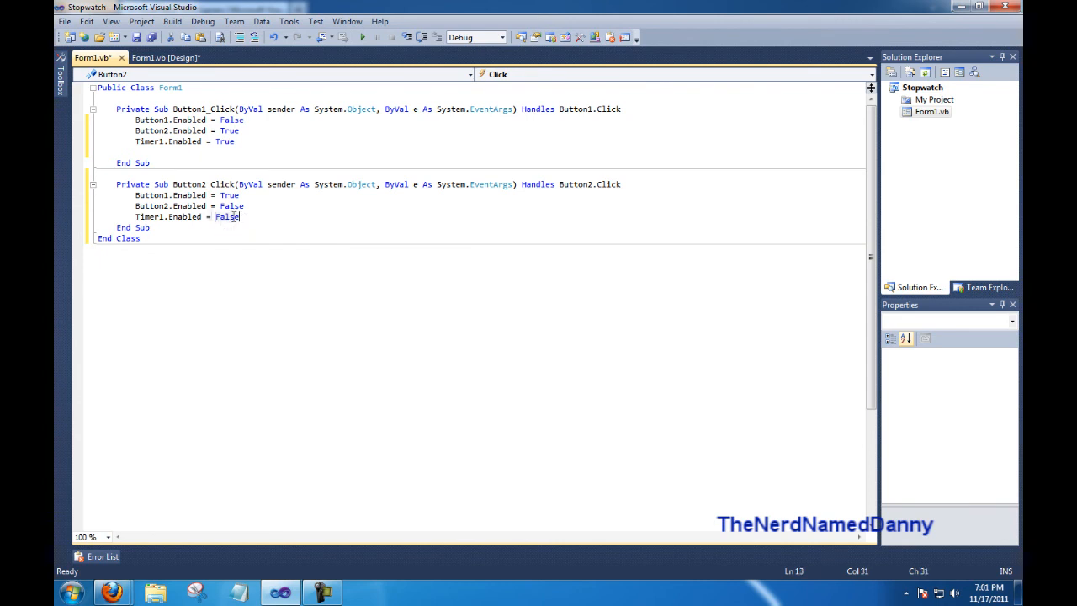
pyautogui.click(165, 58)
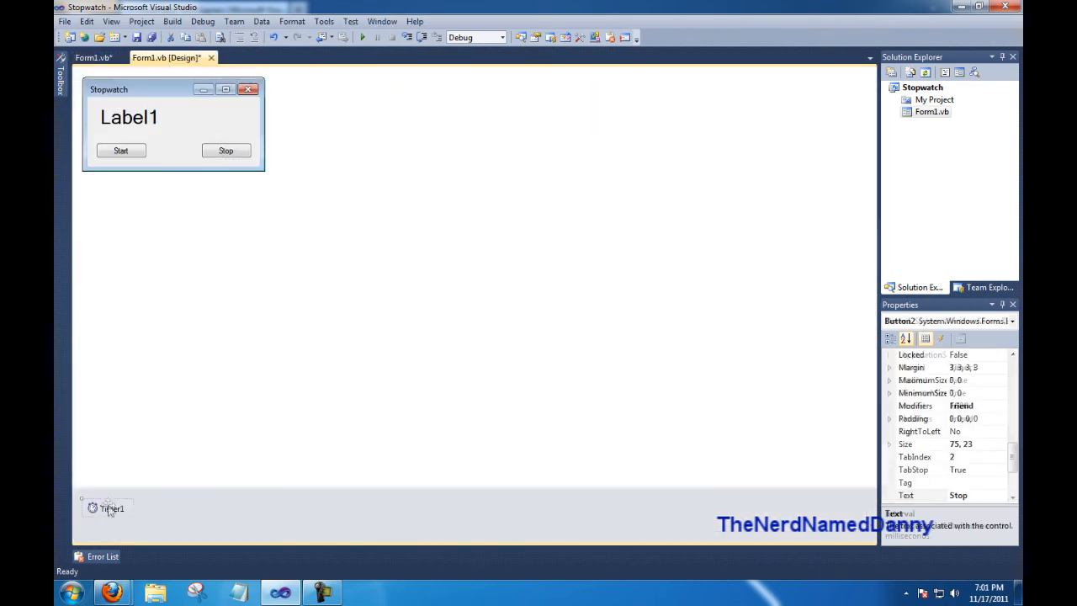
# Step: Create Timer1_Tick and make it add 1 to Label1.Text each tick
pyautogui.doubleClick(109, 508)
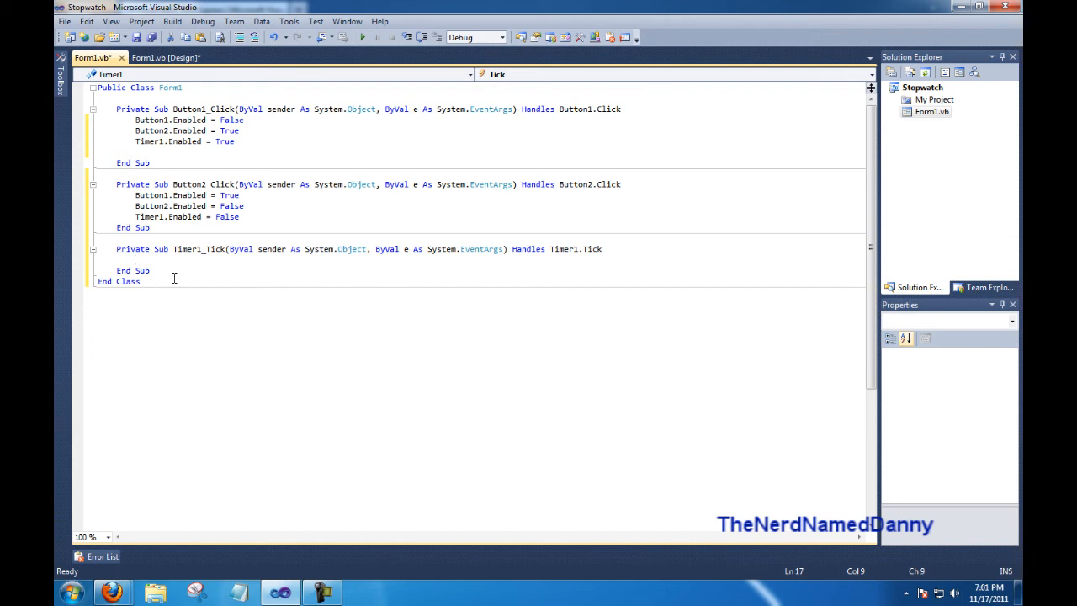
pyautogui.write('Label1.te')
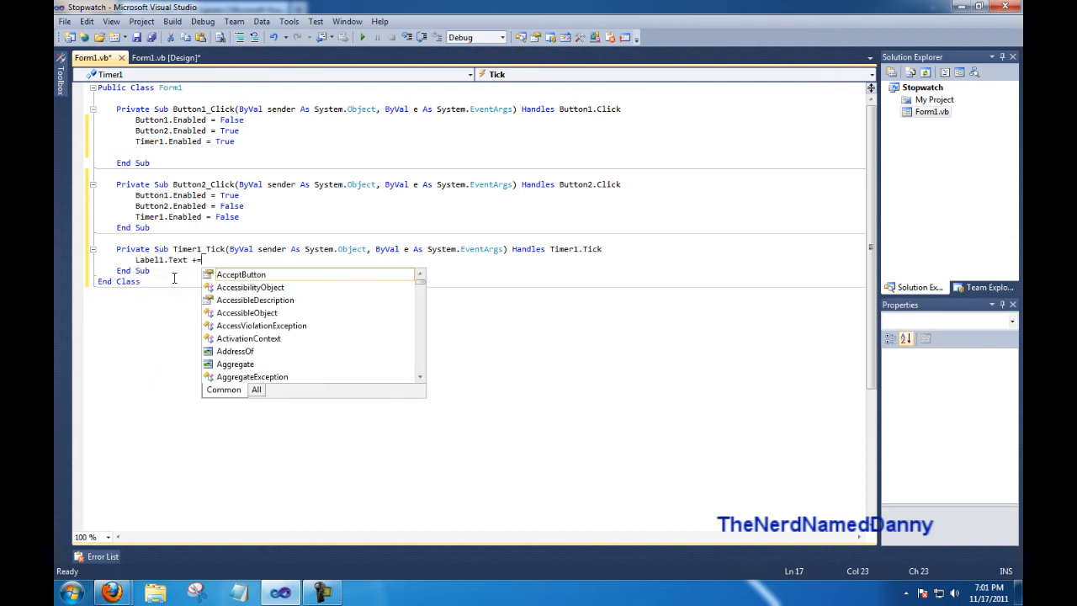
pyautogui.write('1')
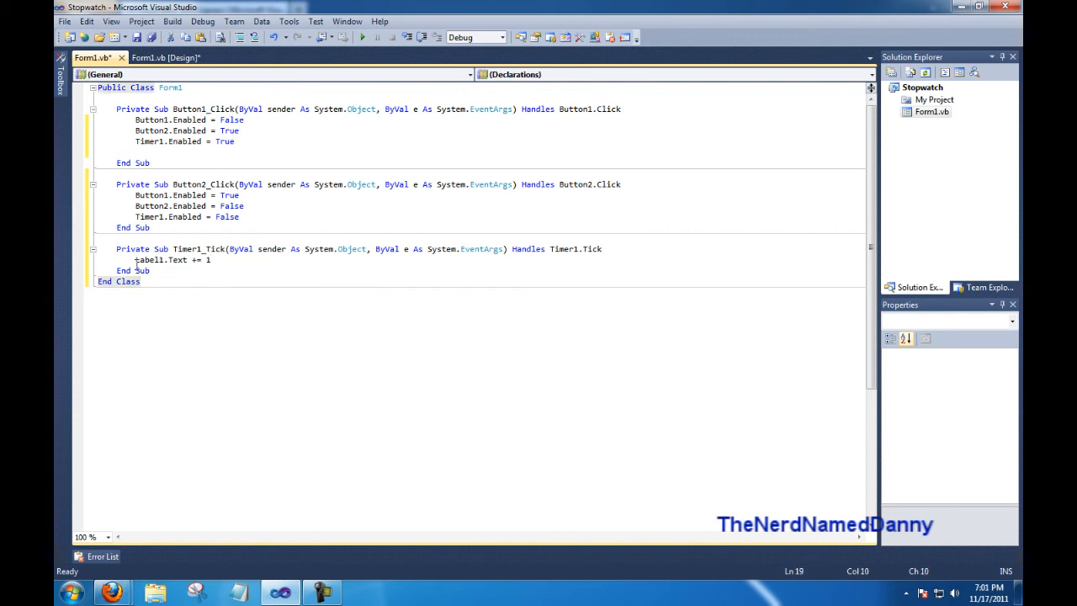
pyautogui.click(199, 259)
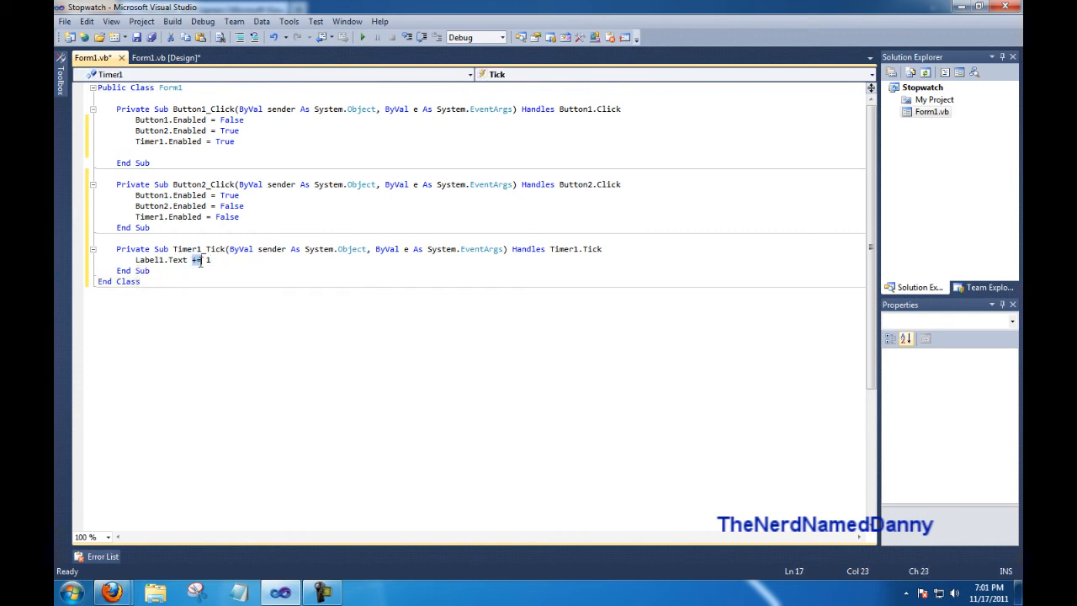
pyautogui.click(165, 58)
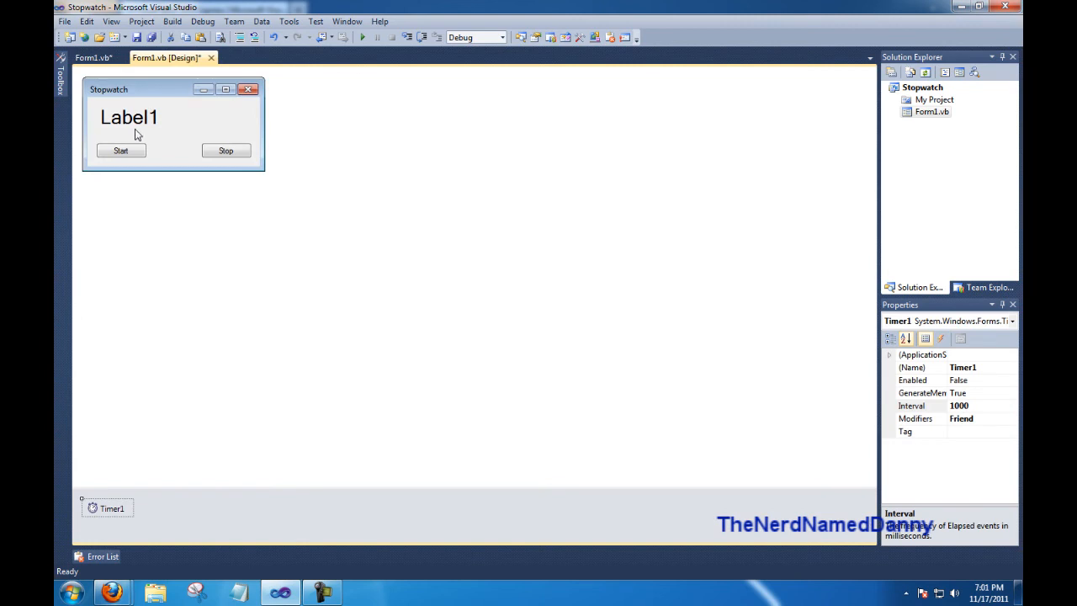
# Step: Set Label1's Text property to 0 so the stopwatch starts at zero
pyautogui.click(128, 118)
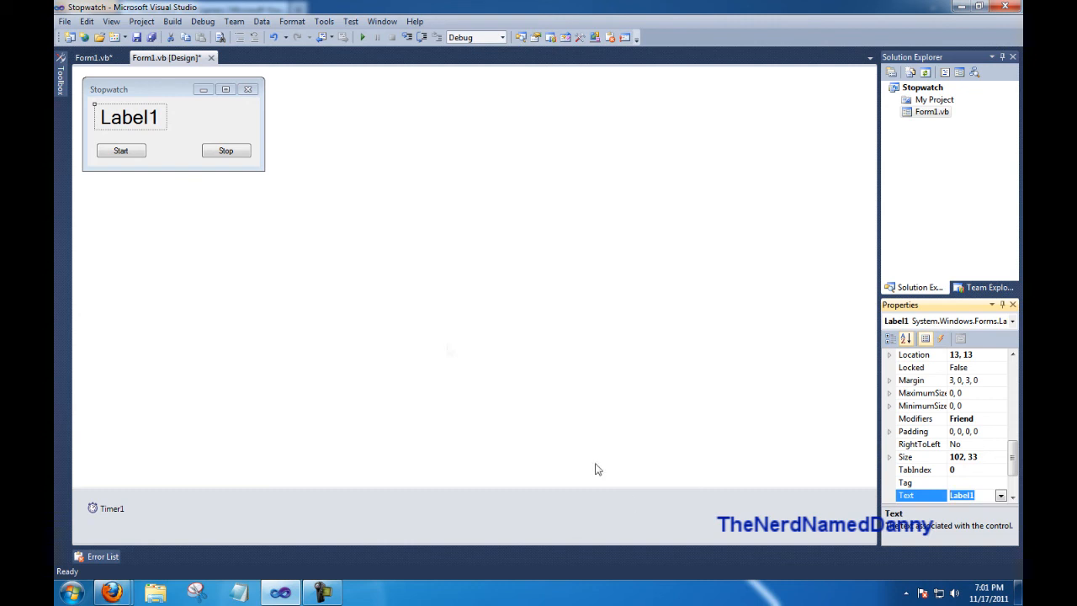
pyautogui.moveTo(935, 498)
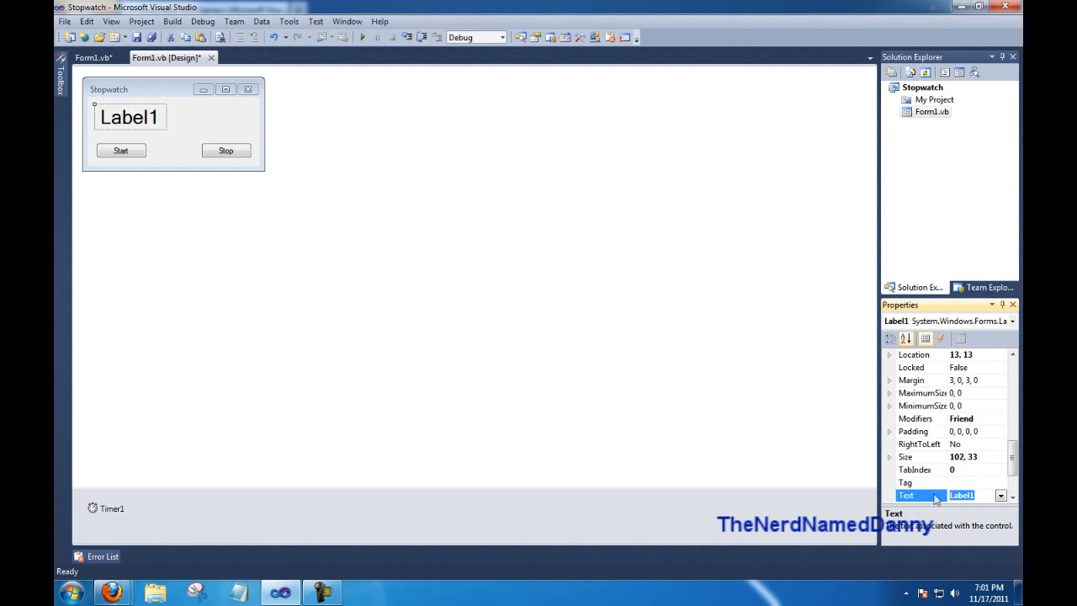
pyautogui.write('0')
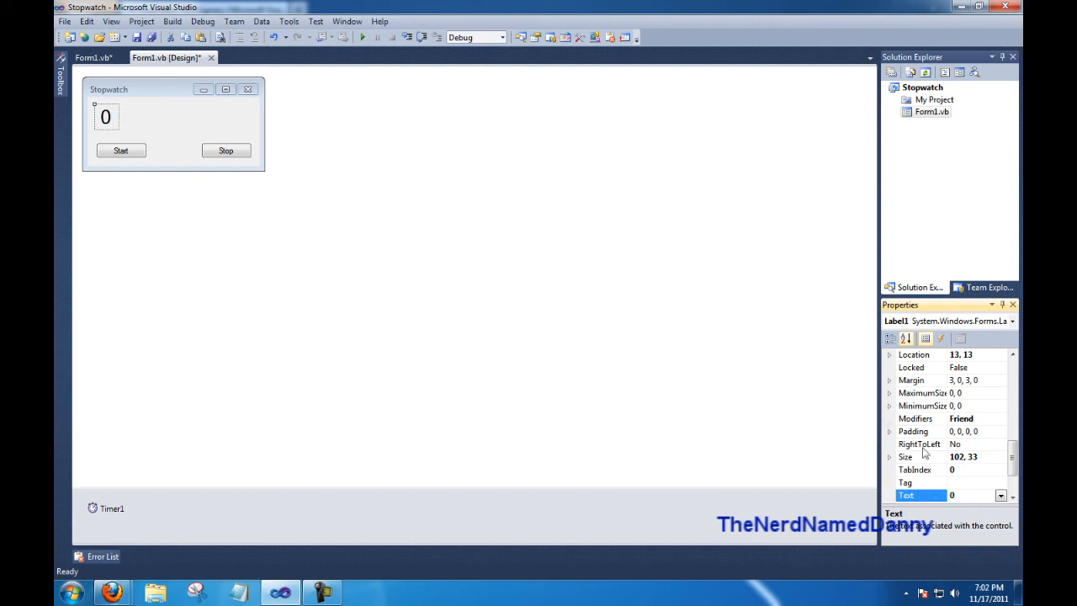
pyautogui.click(87, 58)
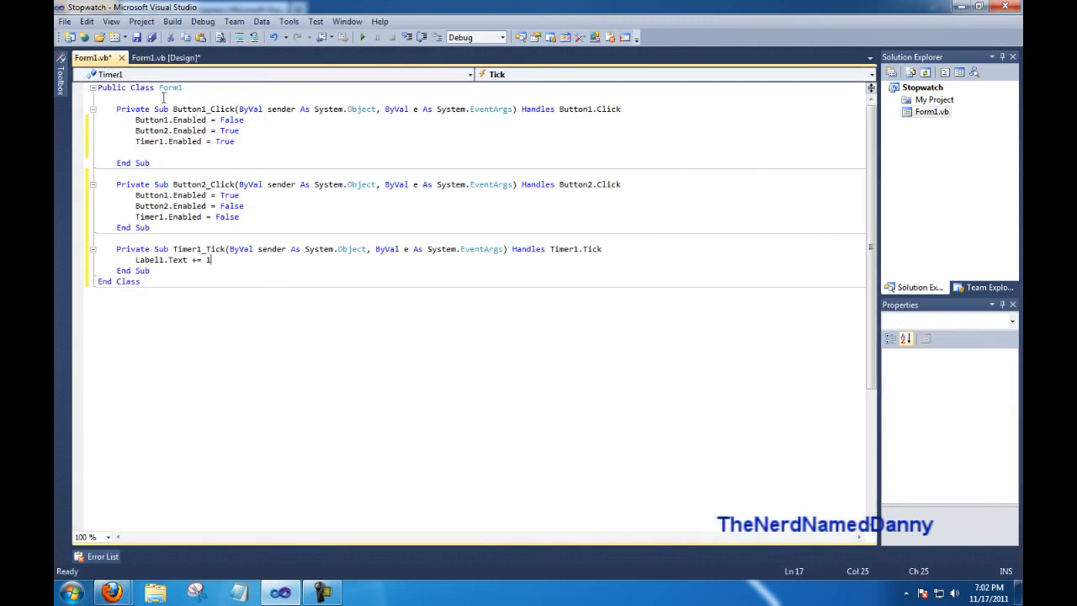
# Step: Add Label1.Text = "0" as the first line of Button1_Click so Start resets the count
pyautogui.click(164, 57)
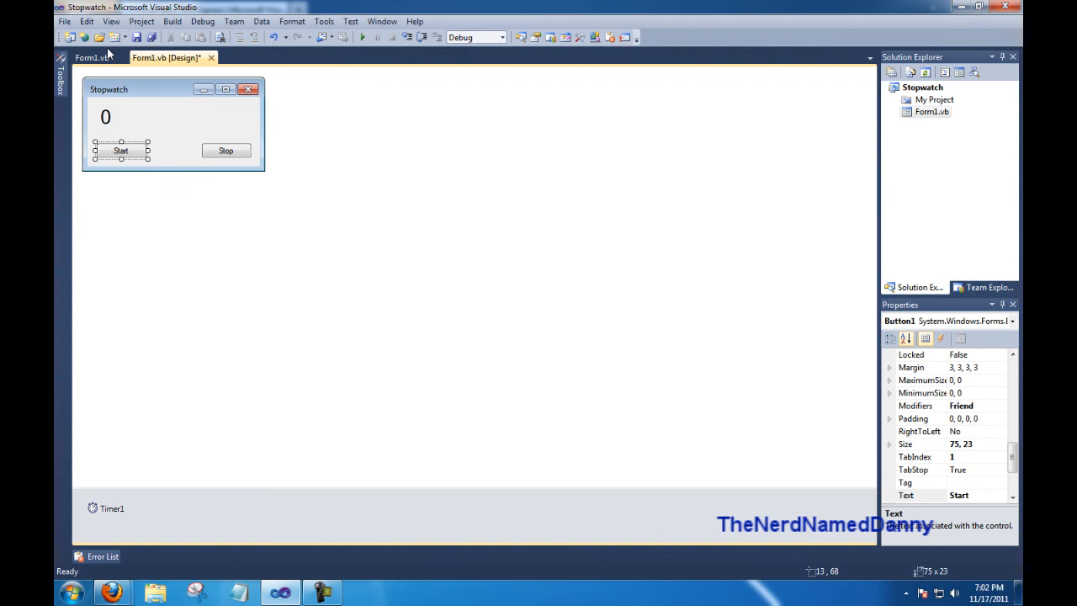
pyautogui.click(91, 57)
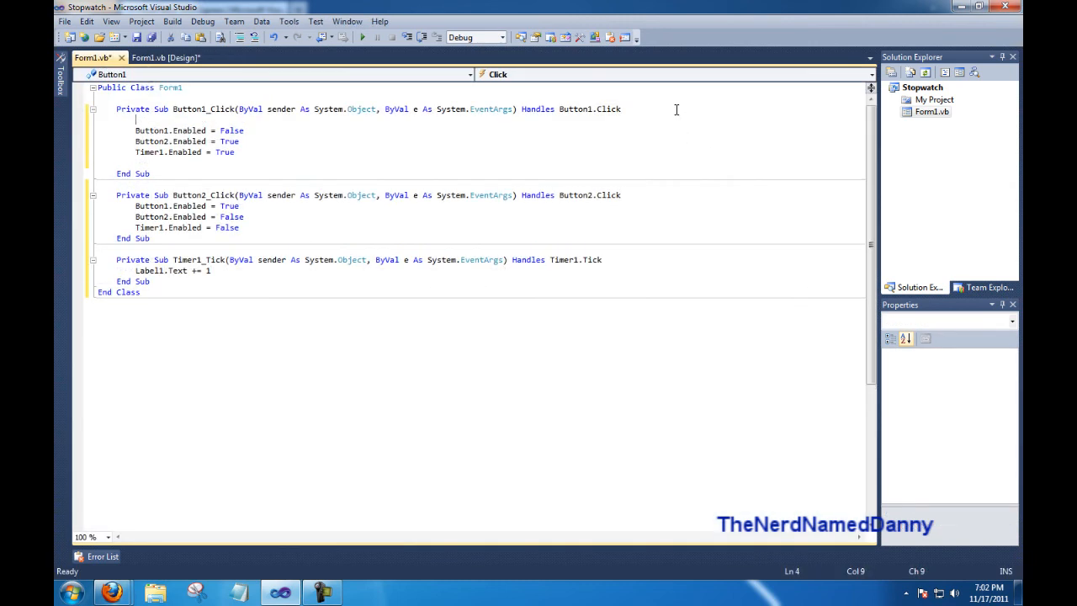
pyautogui.write('Label1.te')
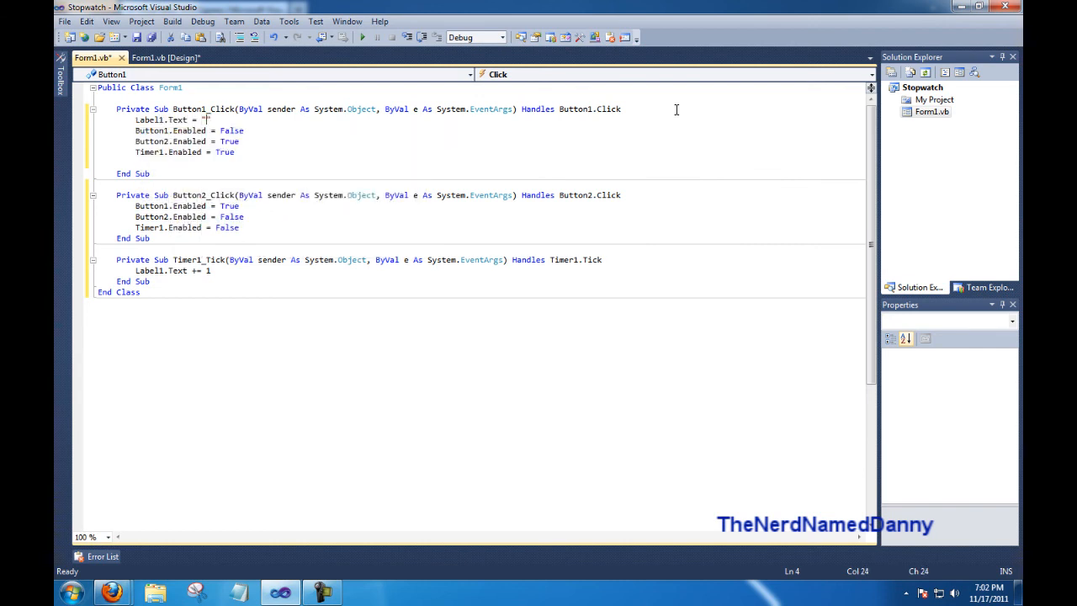
pyautogui.write('0"')
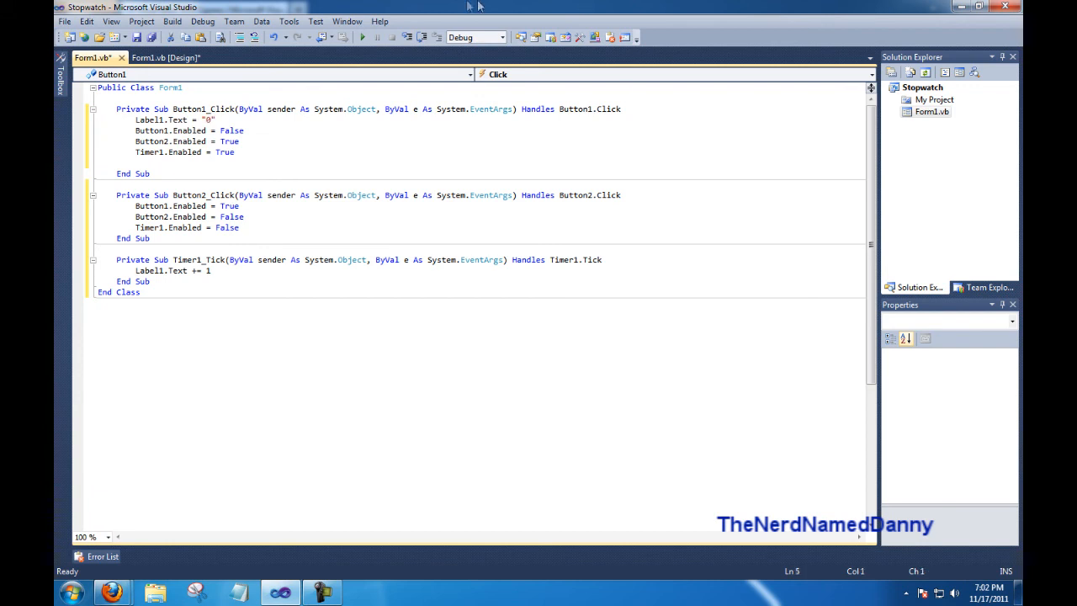
pyautogui.click(165, 57)
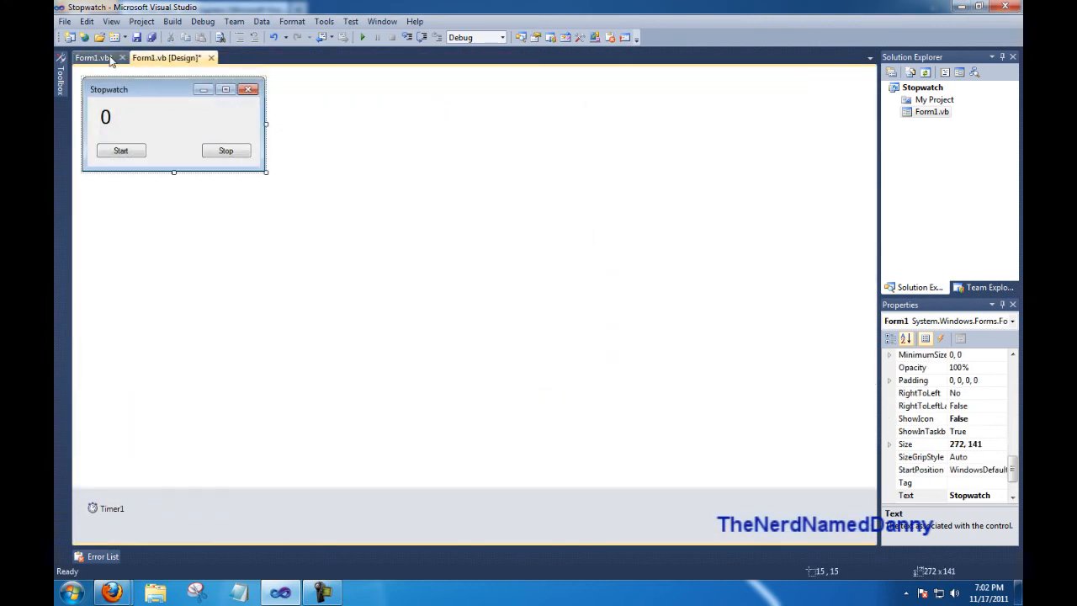
pyautogui.moveTo(361, 37)
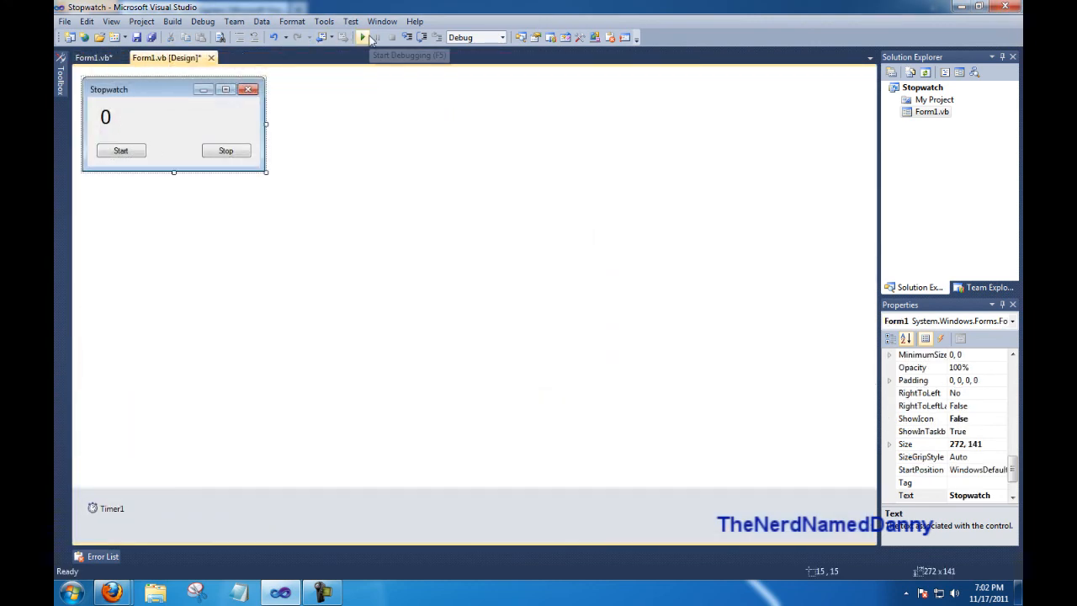
pyautogui.moveTo(367, 47)
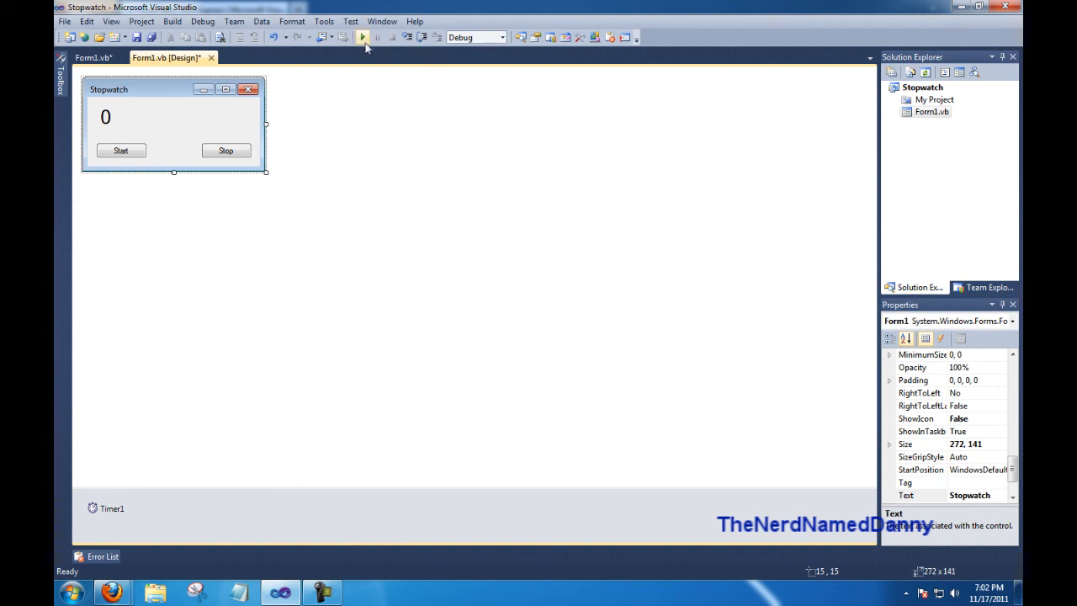
# Step: Debug the Stopwatch app, verify Start counts up and Stop halts it, then close the window
pyautogui.click(362, 37)
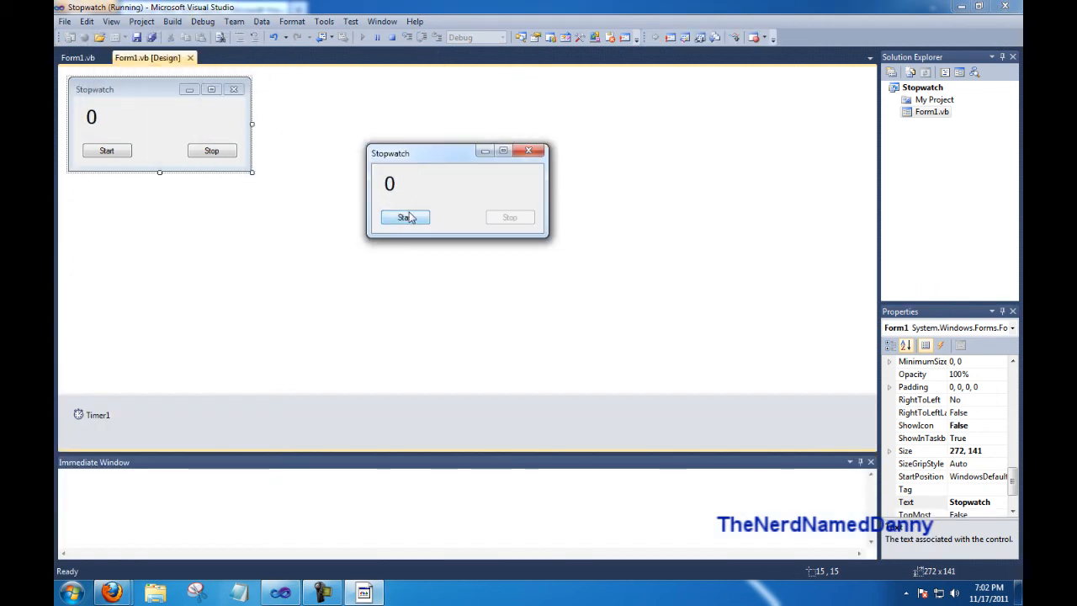
pyautogui.click(404, 217)
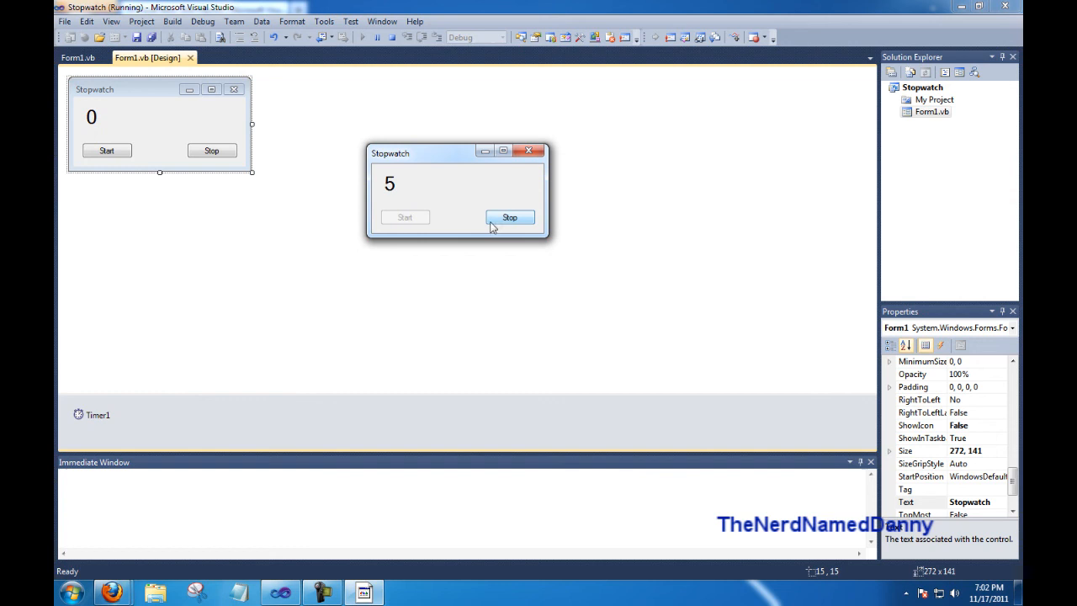
pyautogui.click(508, 217)
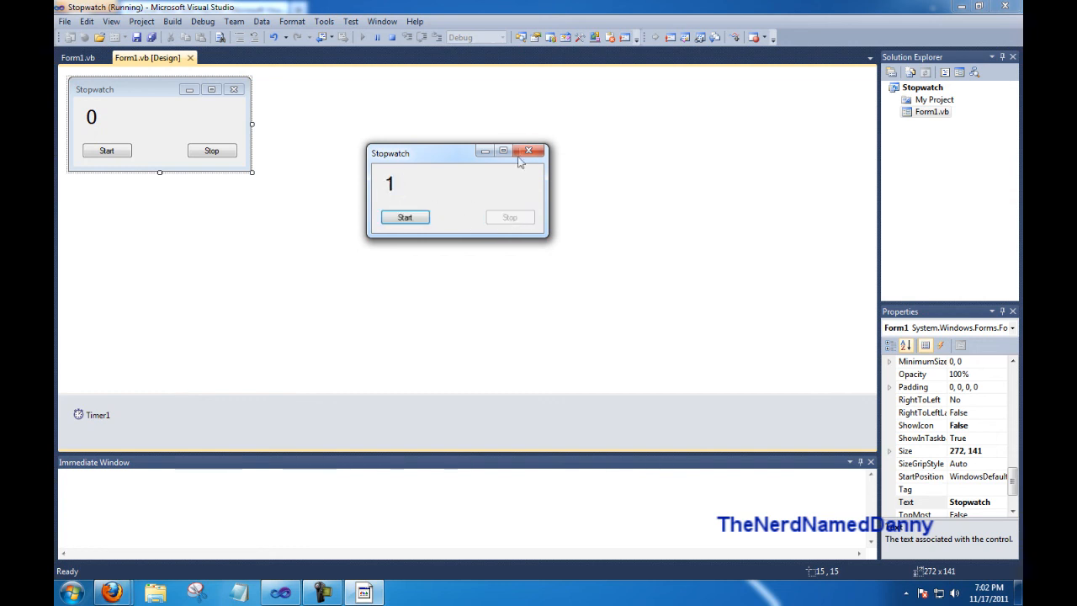
pyautogui.click(528, 152)
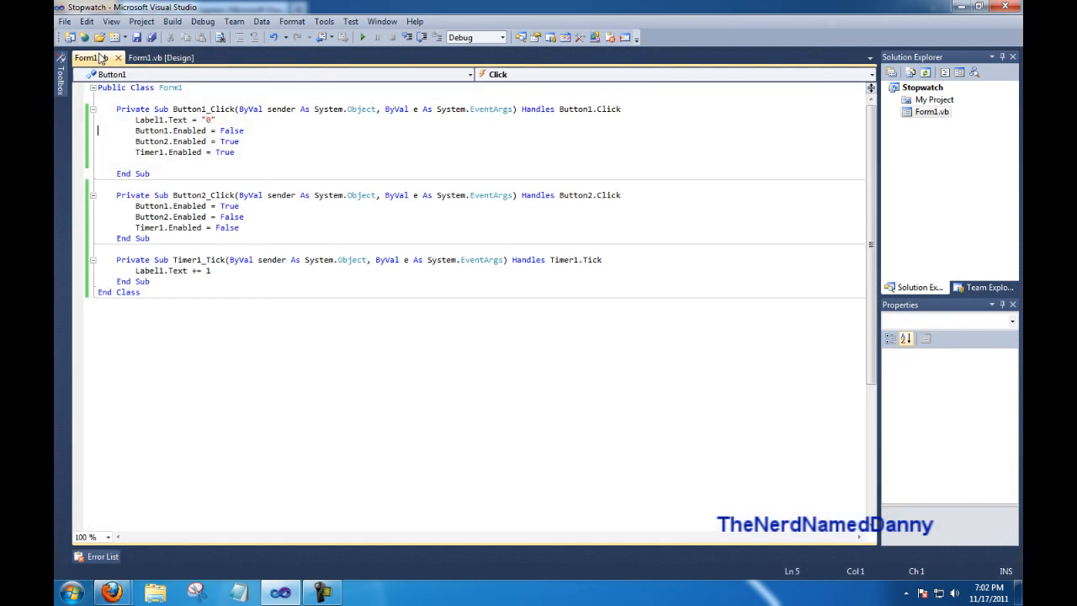
# Step: Switch from the code editor back to the Stopwatch form designer
pyautogui.click(210, 119)
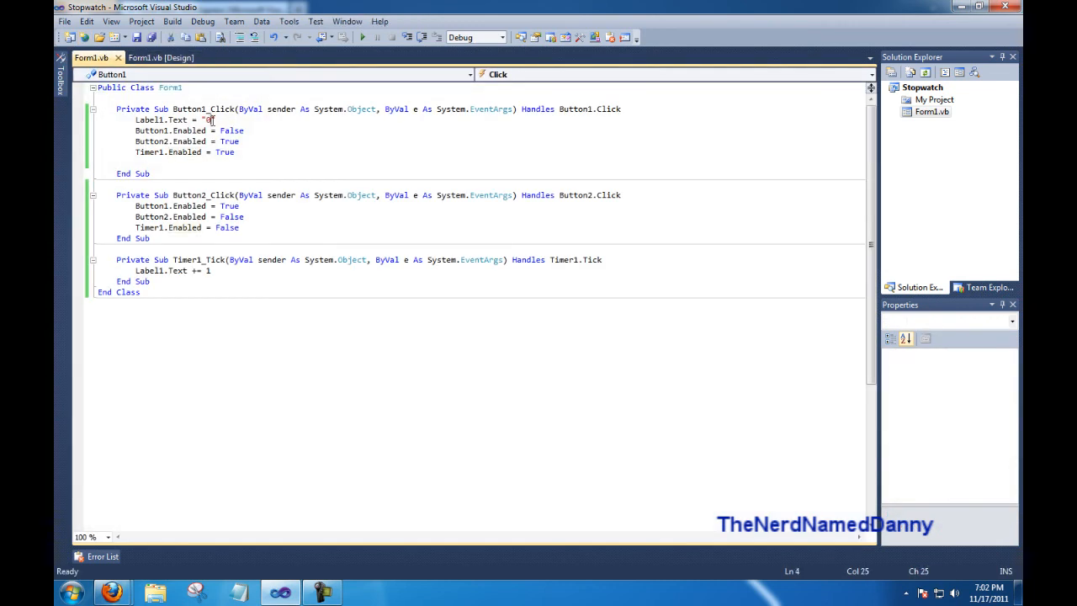
pyautogui.click(160, 57)
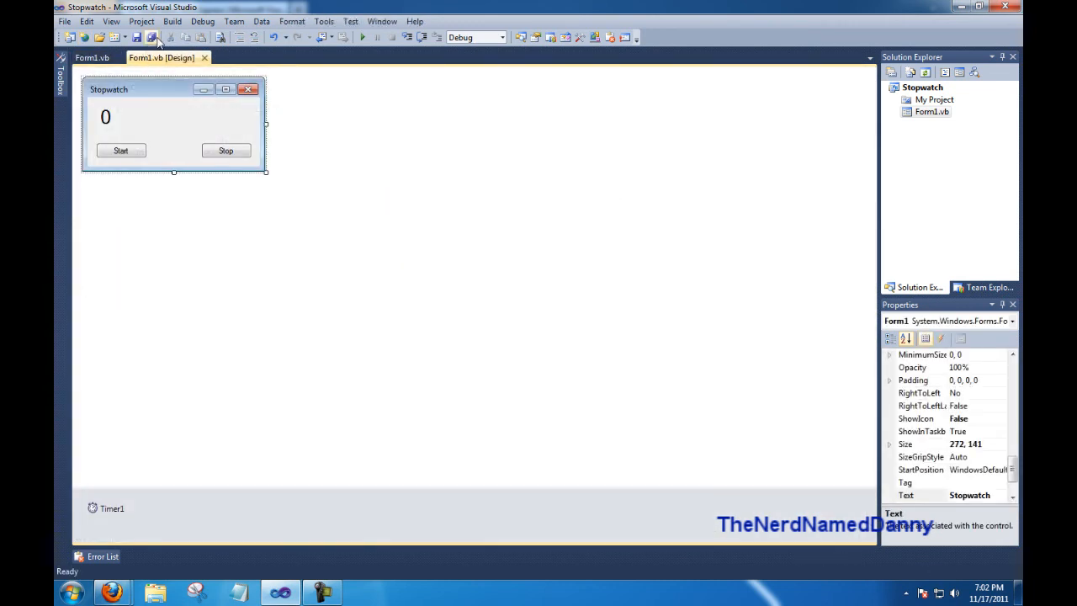
pyautogui.moveTo(151, 37)
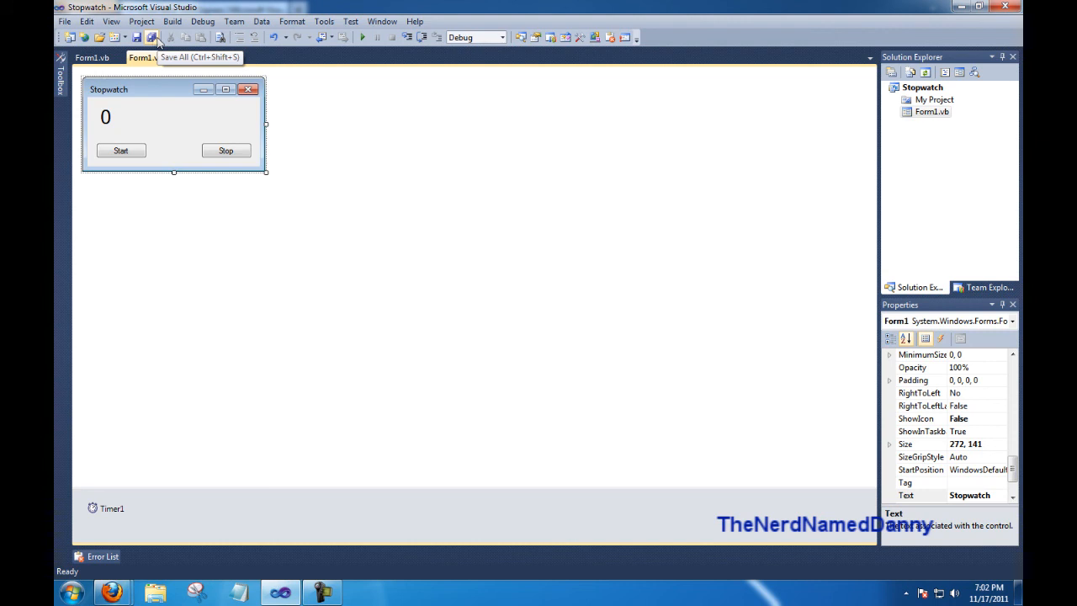